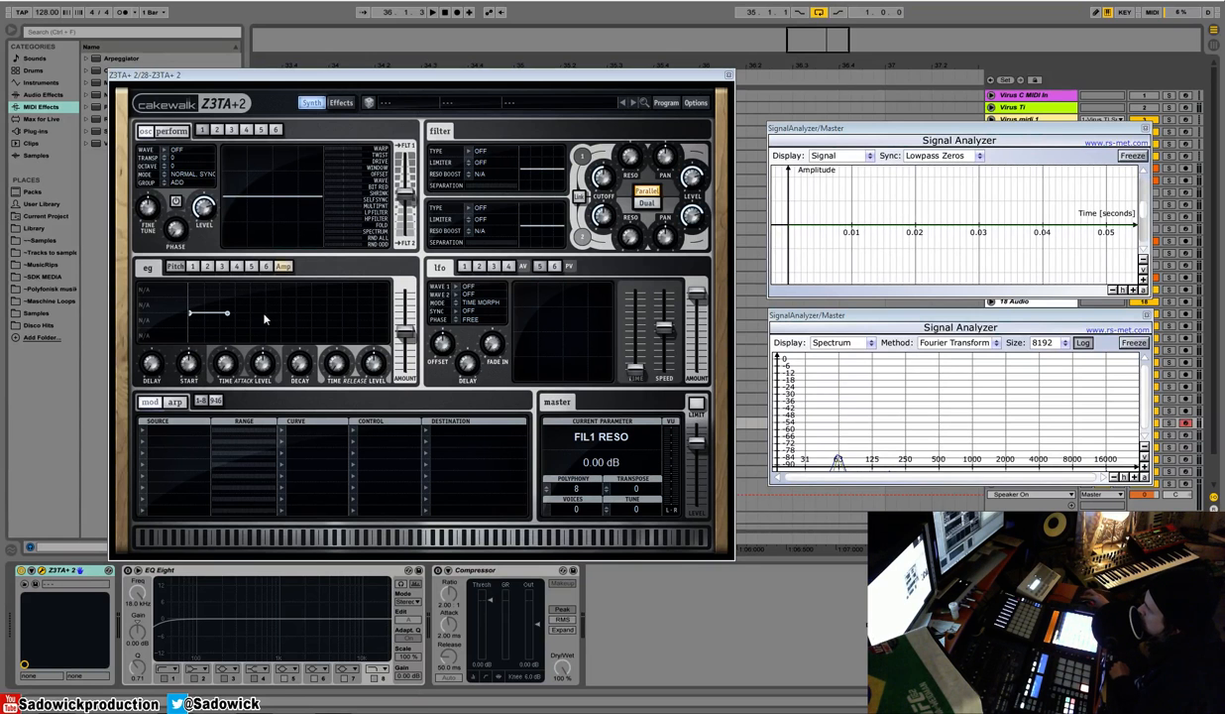
pyautogui.moveTo(166, 300)
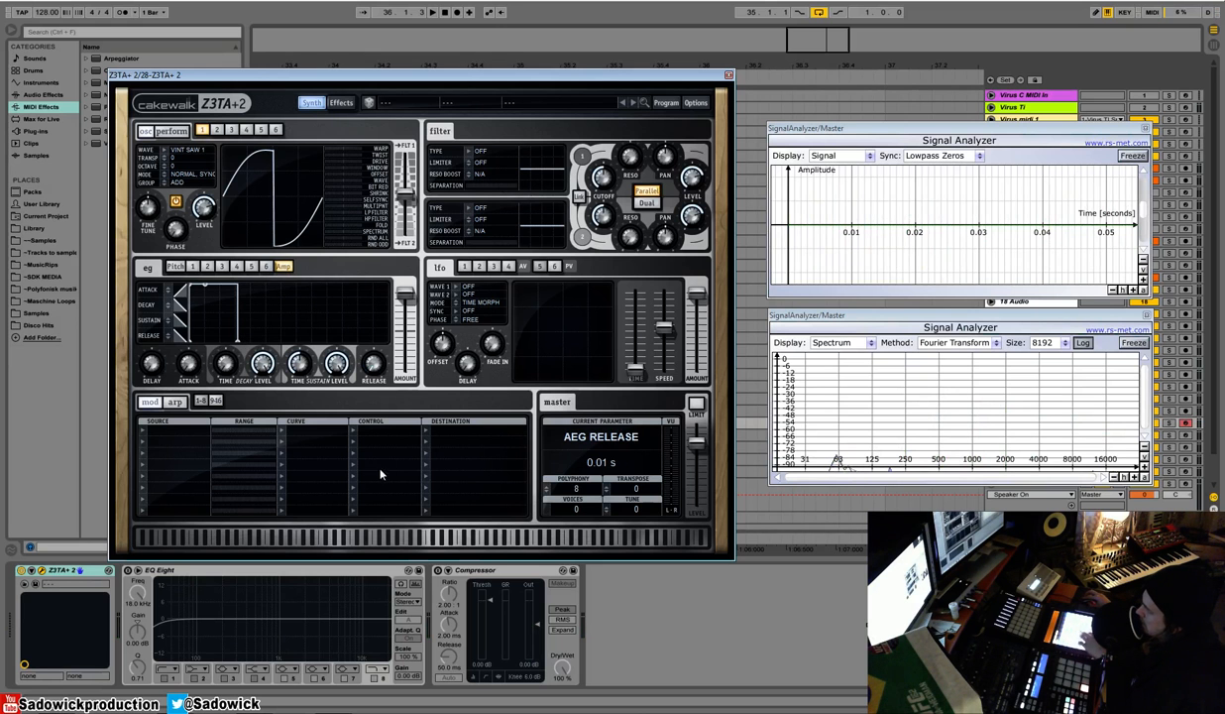
# - Give the amp envelope an instant attack and drag the release back shorter
pyautogui.click(225, 365)
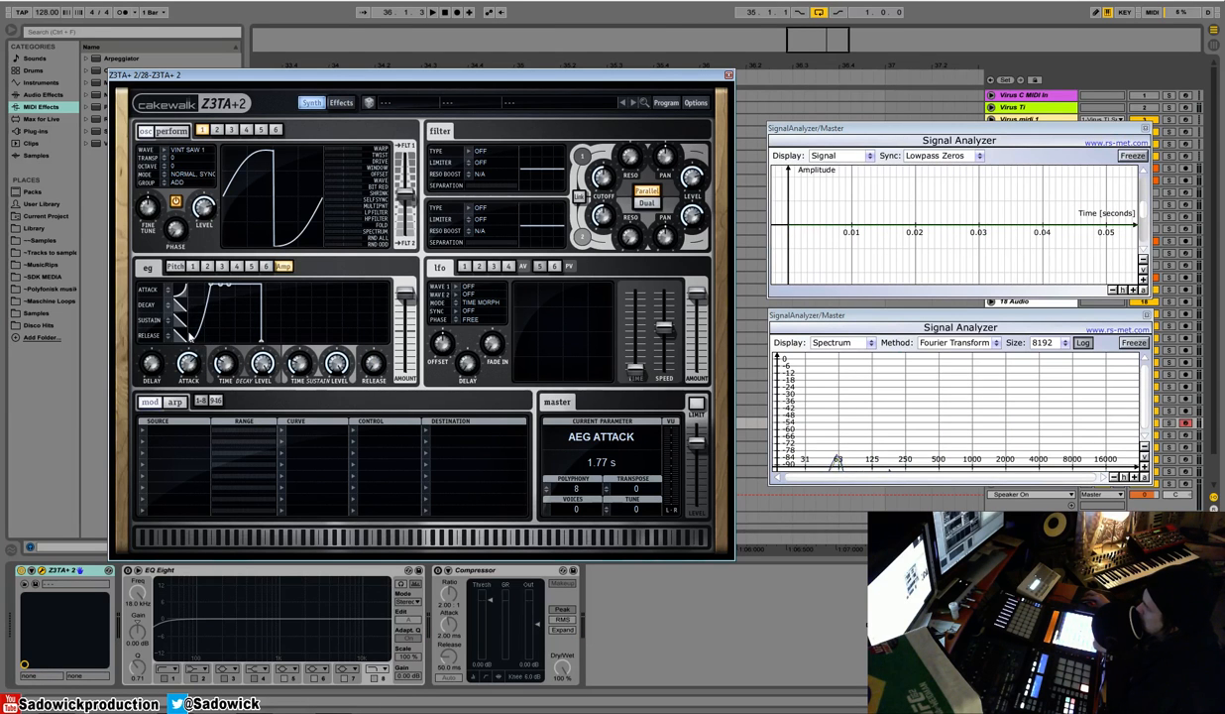
pyautogui.click(372, 364)
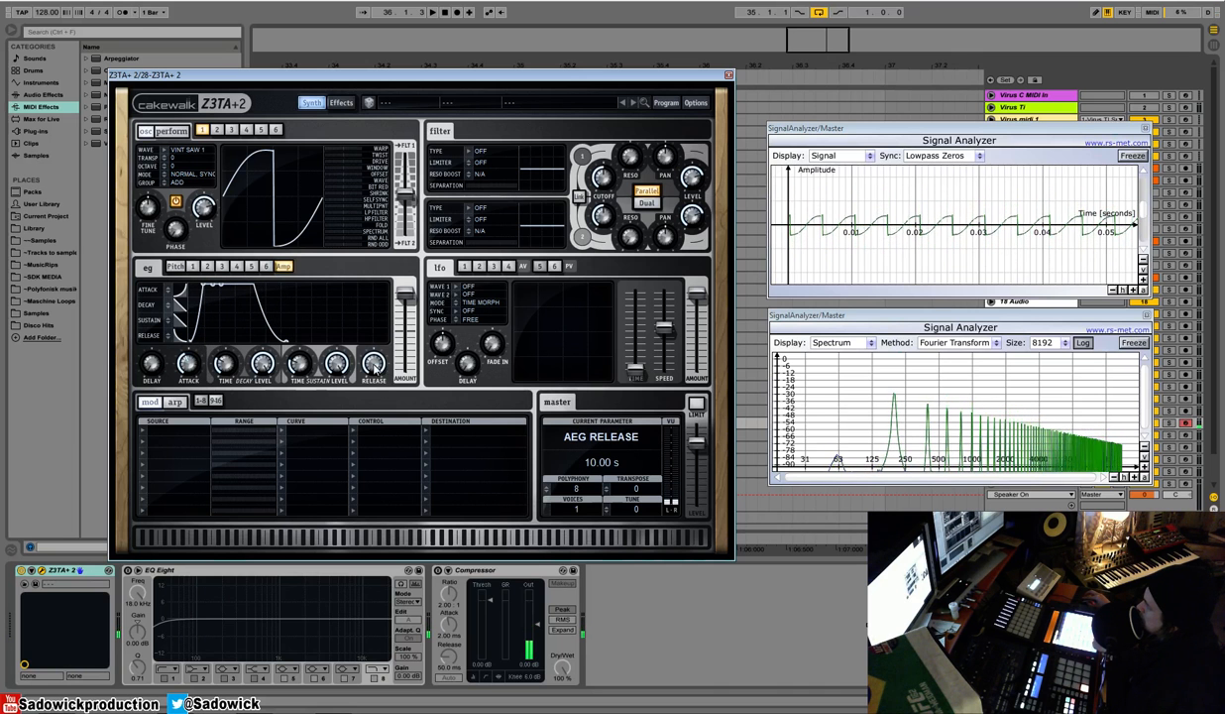
pyautogui.moveTo(375, 364); pyautogui.dragTo(375, 387)
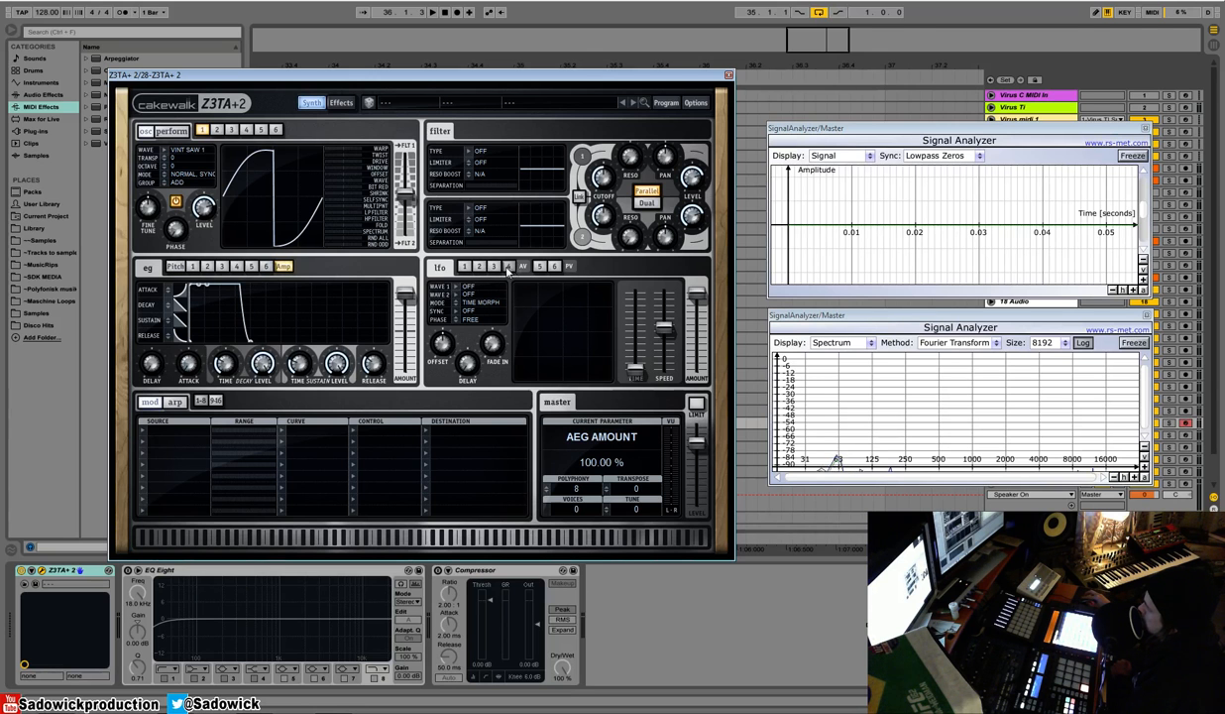
# - Push the OSC1 bus fully to a 12 dB/oct LPF Filter 1 and lower its cutoff
pyautogui.click(539, 266)
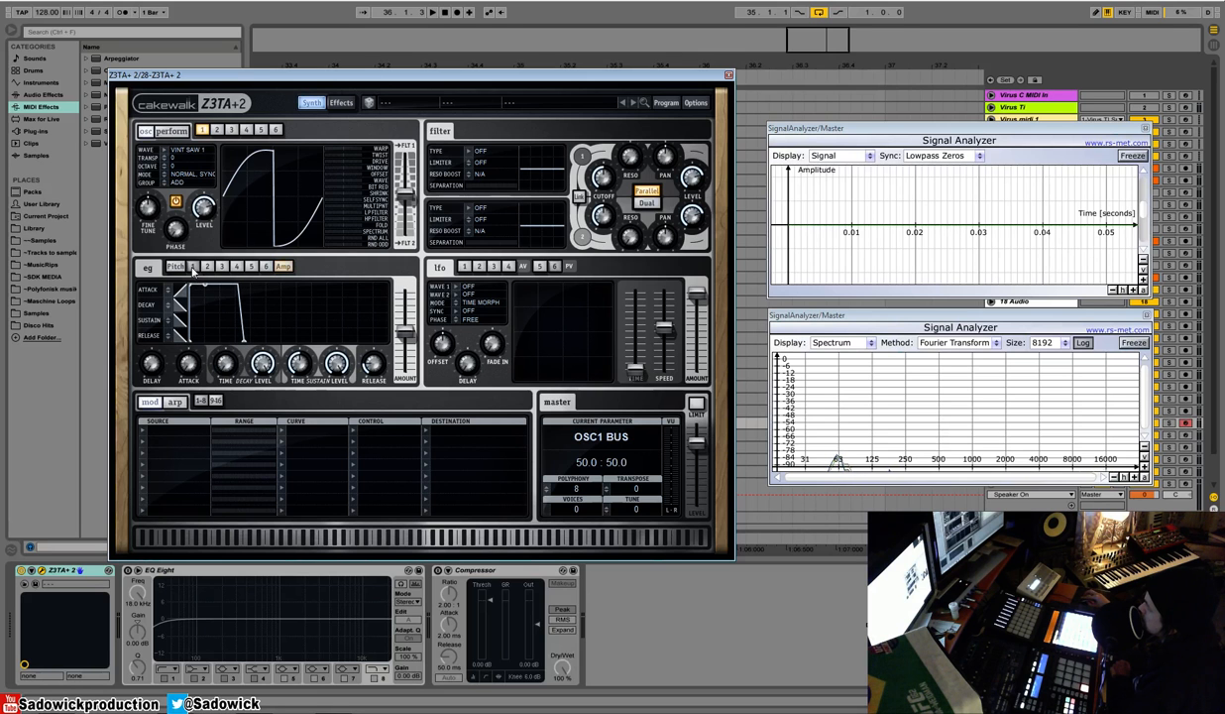
pyautogui.moveTo(208, 253)
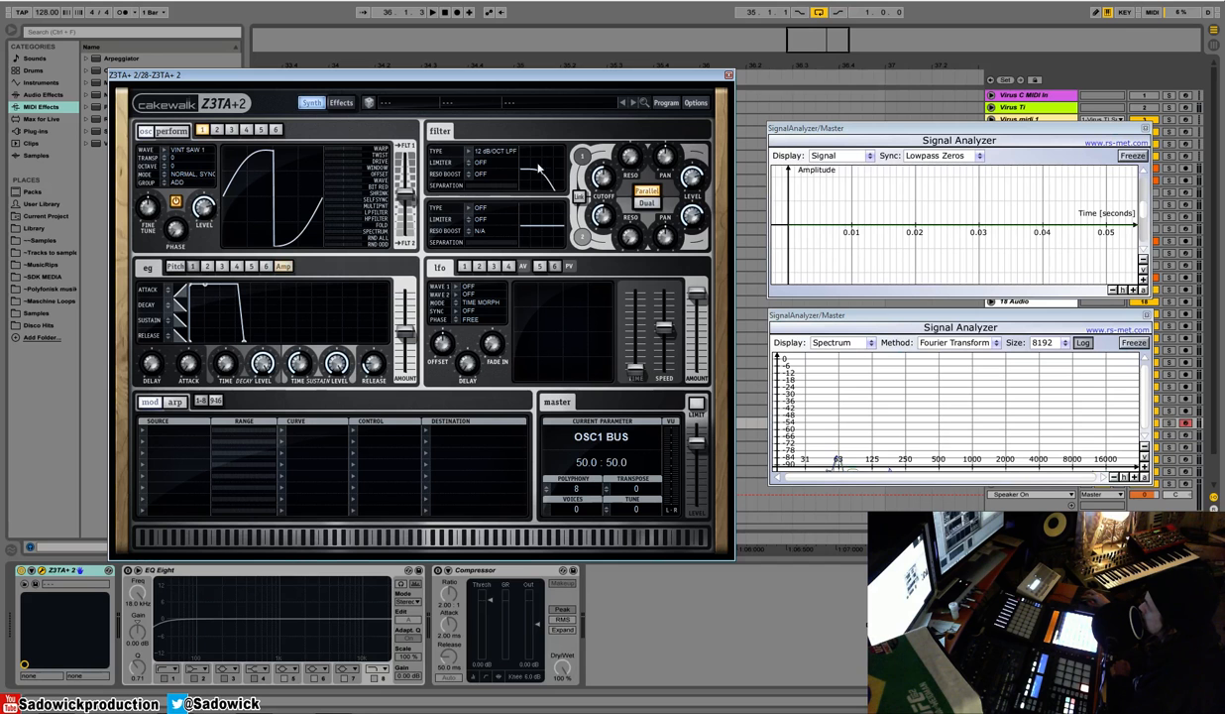
pyautogui.click(605, 193)
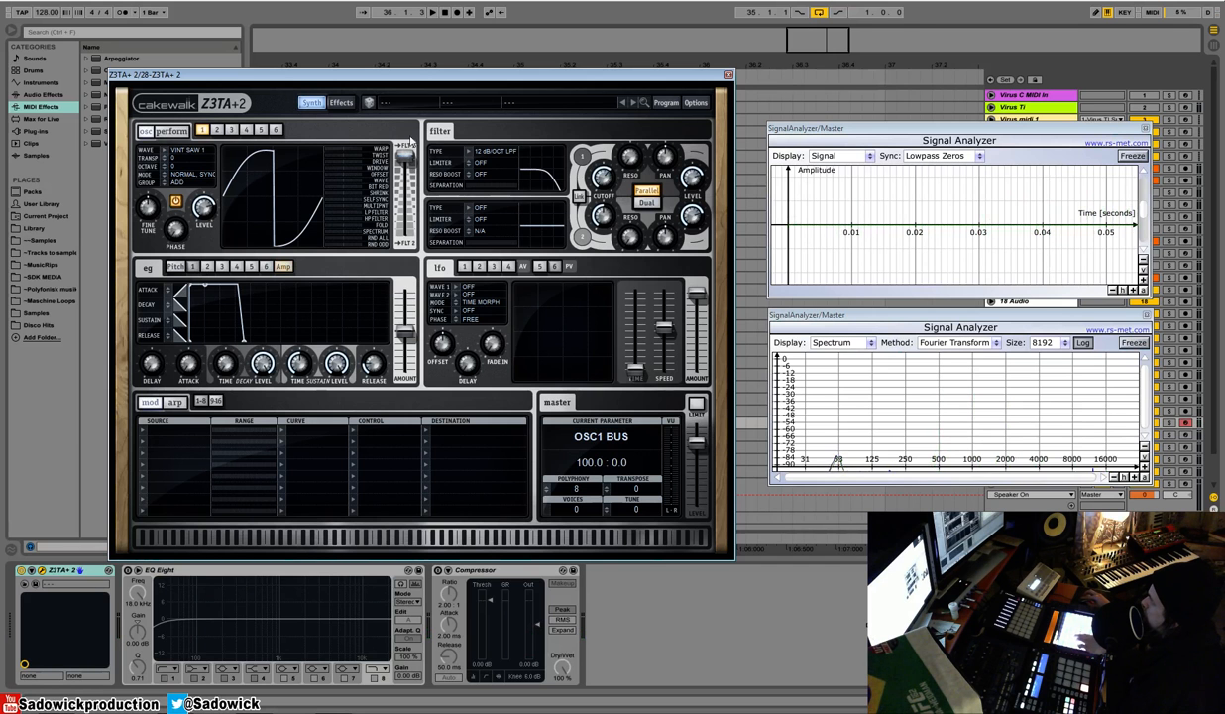
pyautogui.click(600, 223)
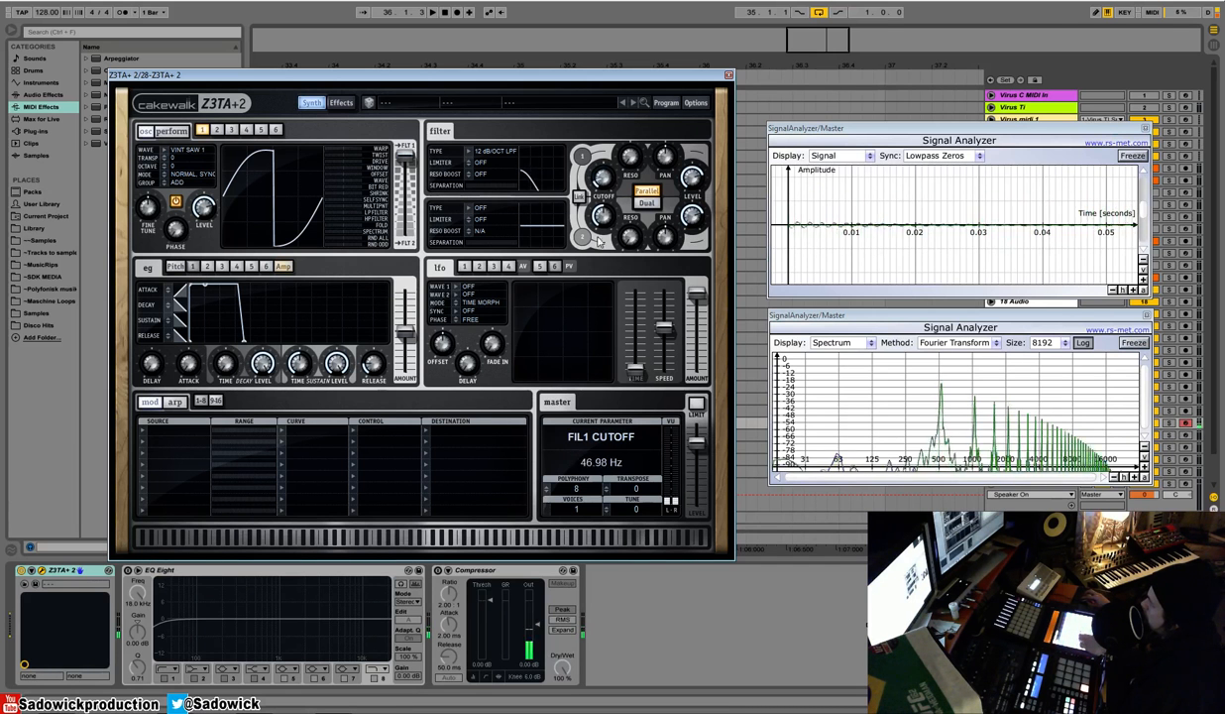
pyautogui.click(630, 159)
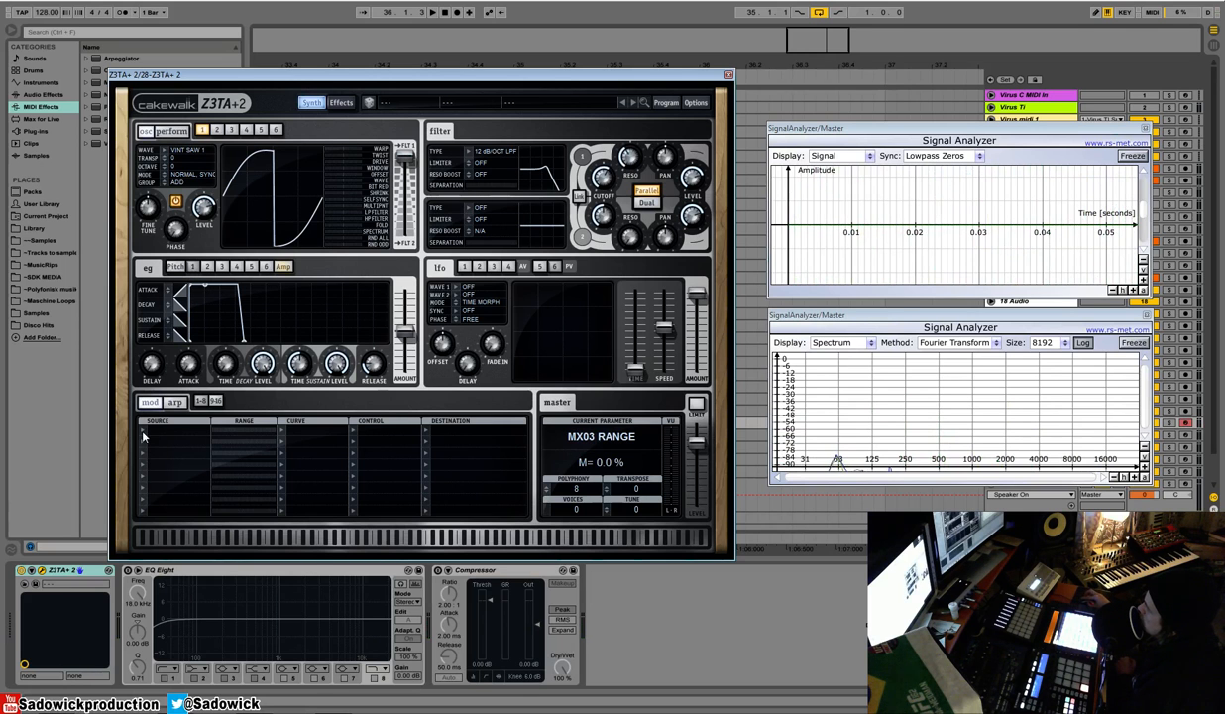
# - Set mod matrix row 1 Source to EG 1 and Destination to Filter 1 Cutoff
pyautogui.click(144, 438)
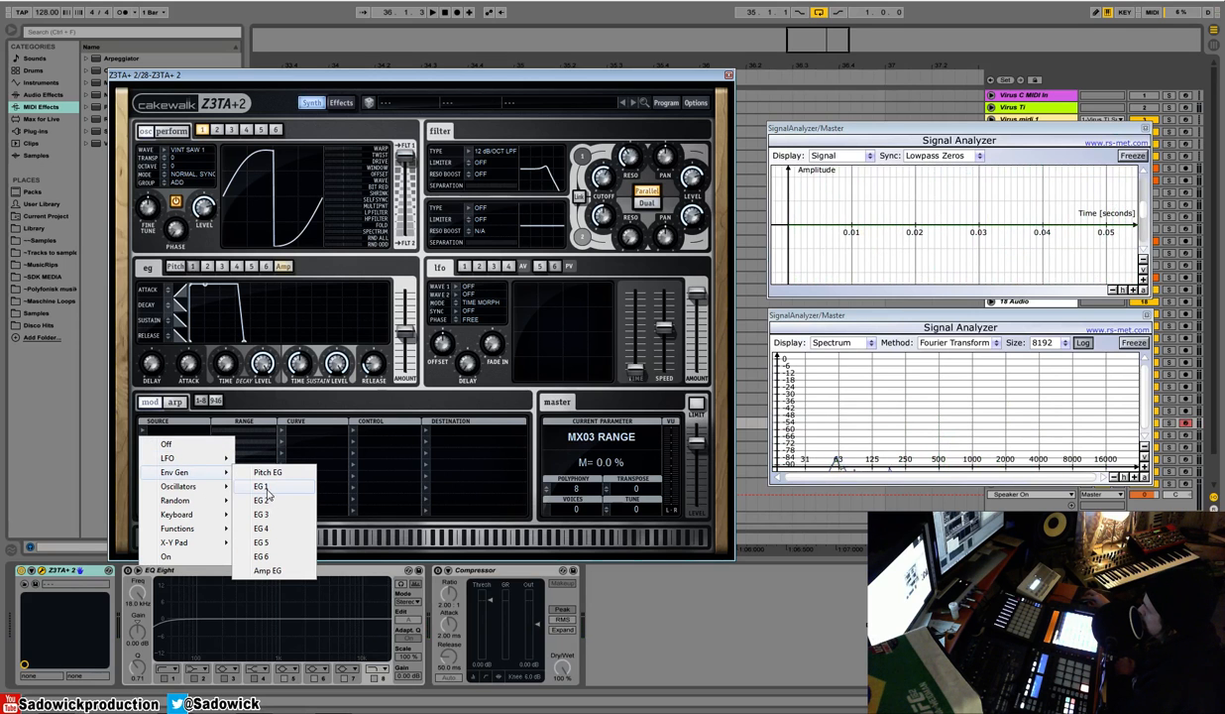
pyautogui.click(260, 486)
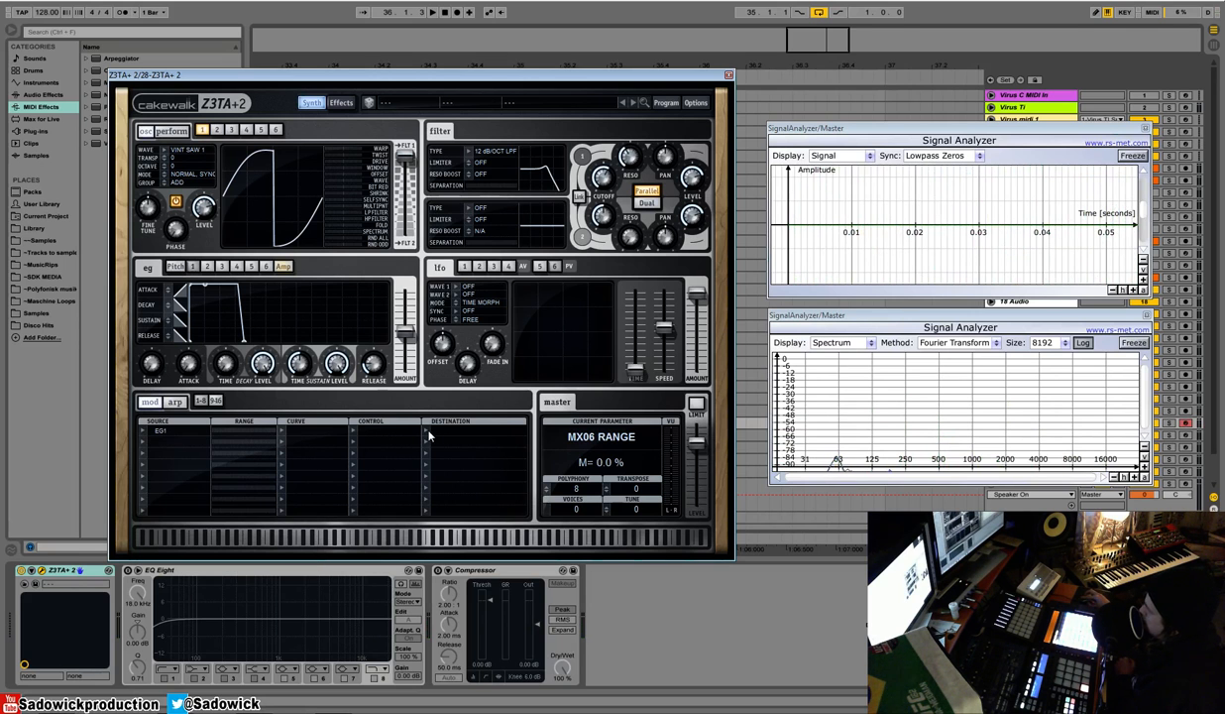
pyautogui.click(451, 436)
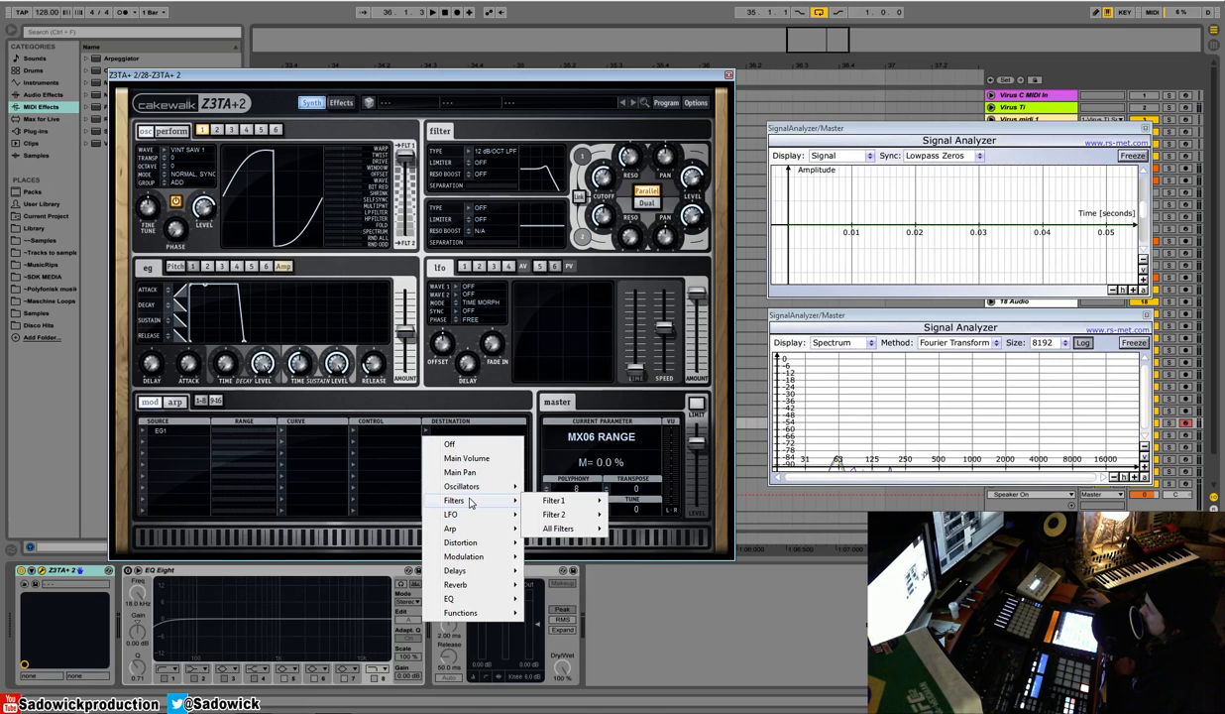
pyautogui.moveTo(450, 527)
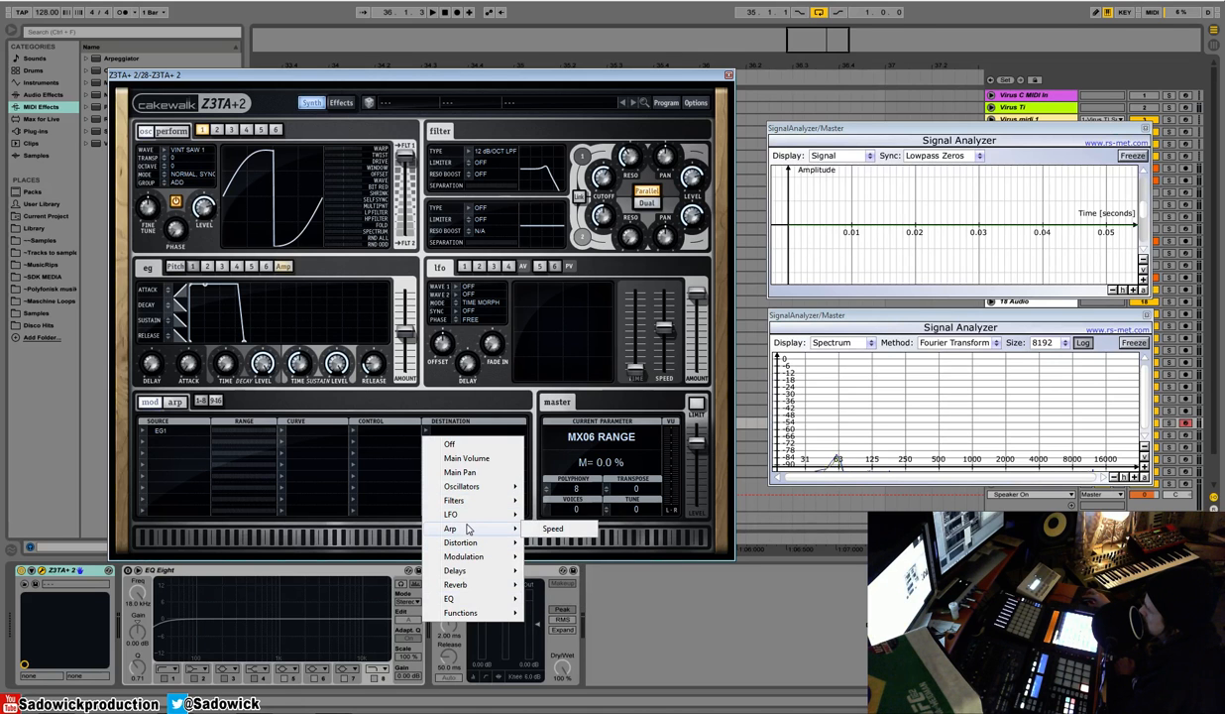
pyautogui.moveTo(454, 499)
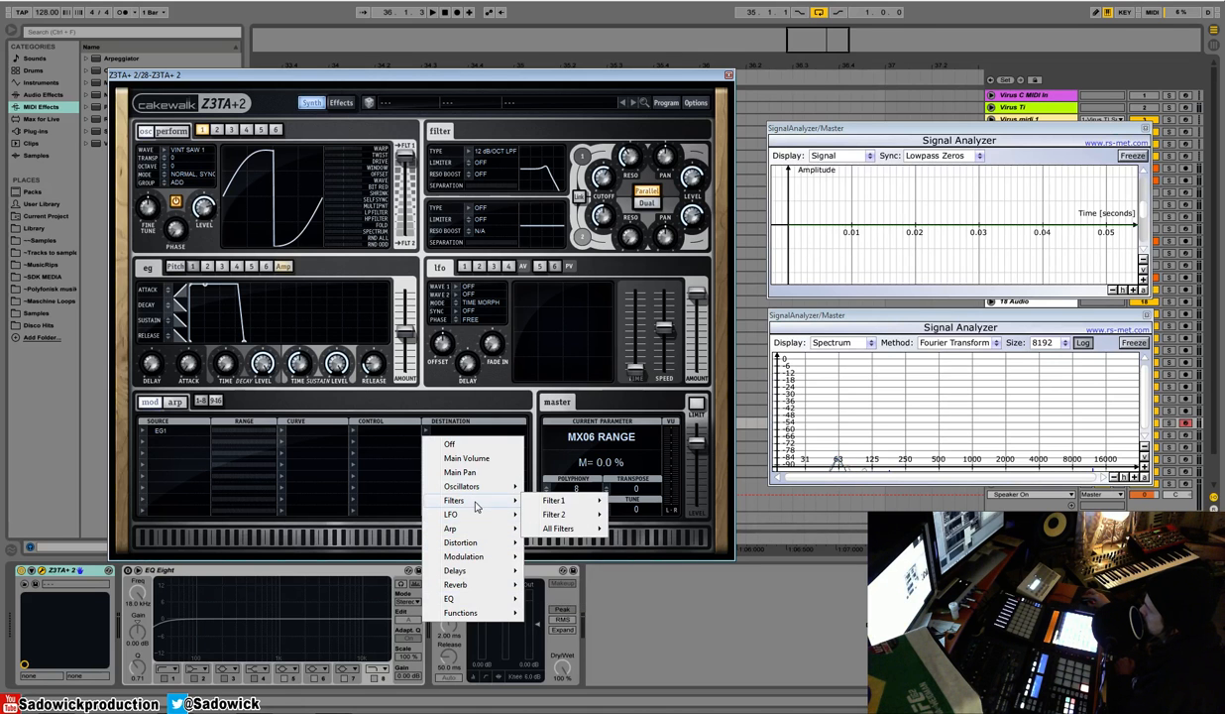
pyautogui.click(553, 499)
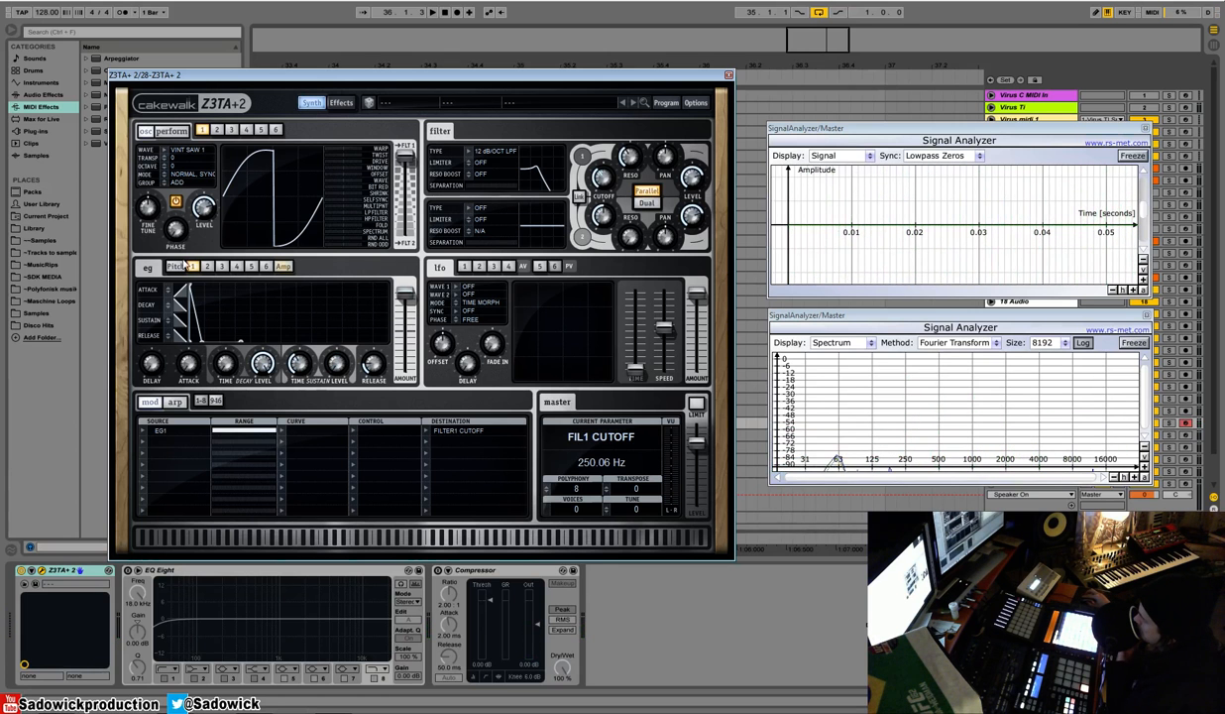
# - Adjust the EG 1 attack and decay knobs
pyautogui.click(225, 364)
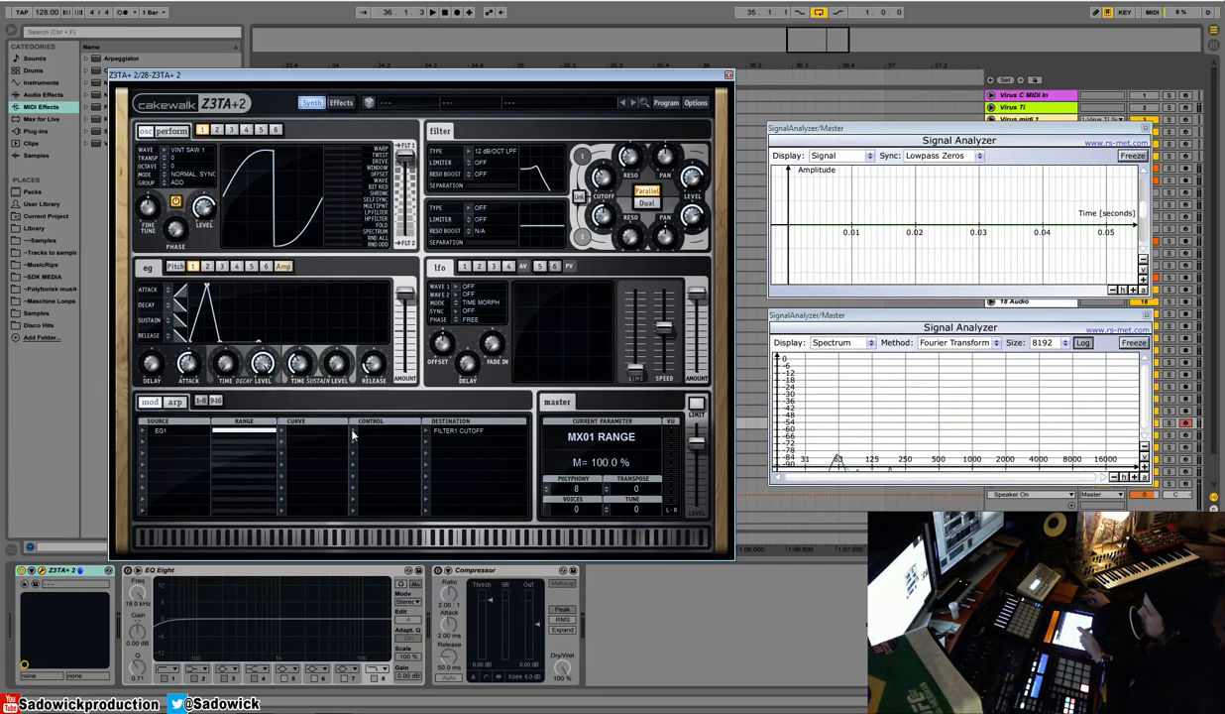
pyautogui.click(159, 431)
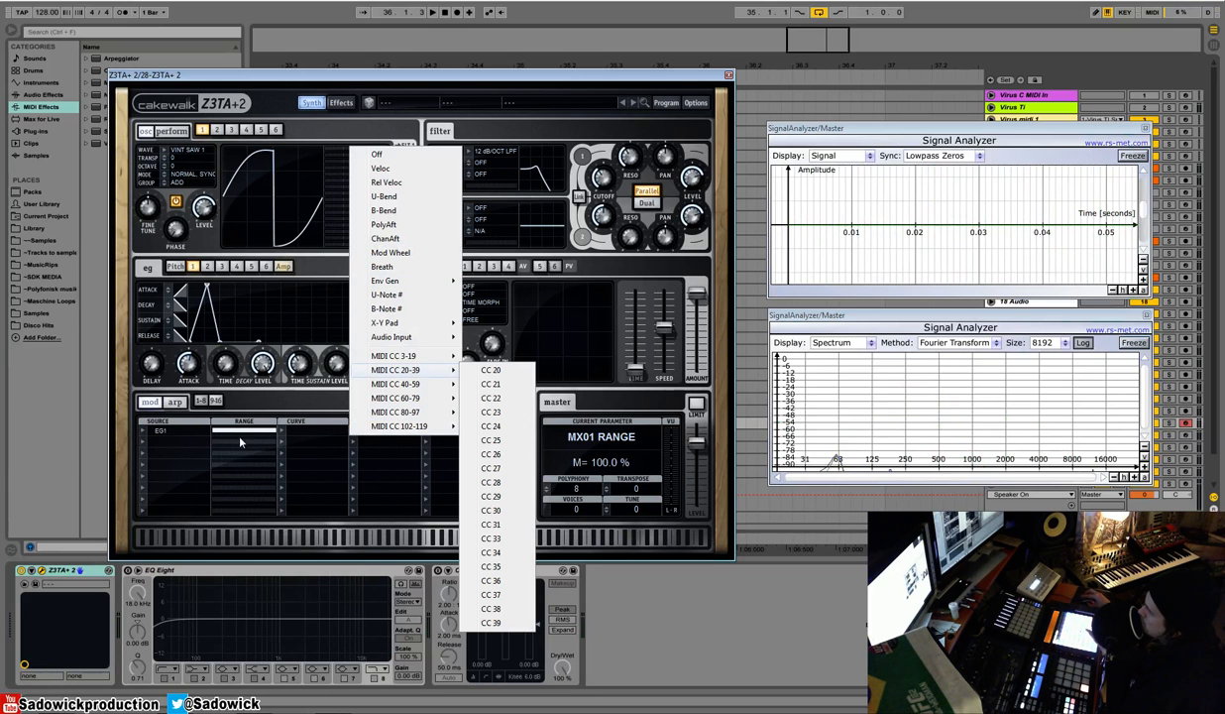
pyautogui.moveTo(391, 337)
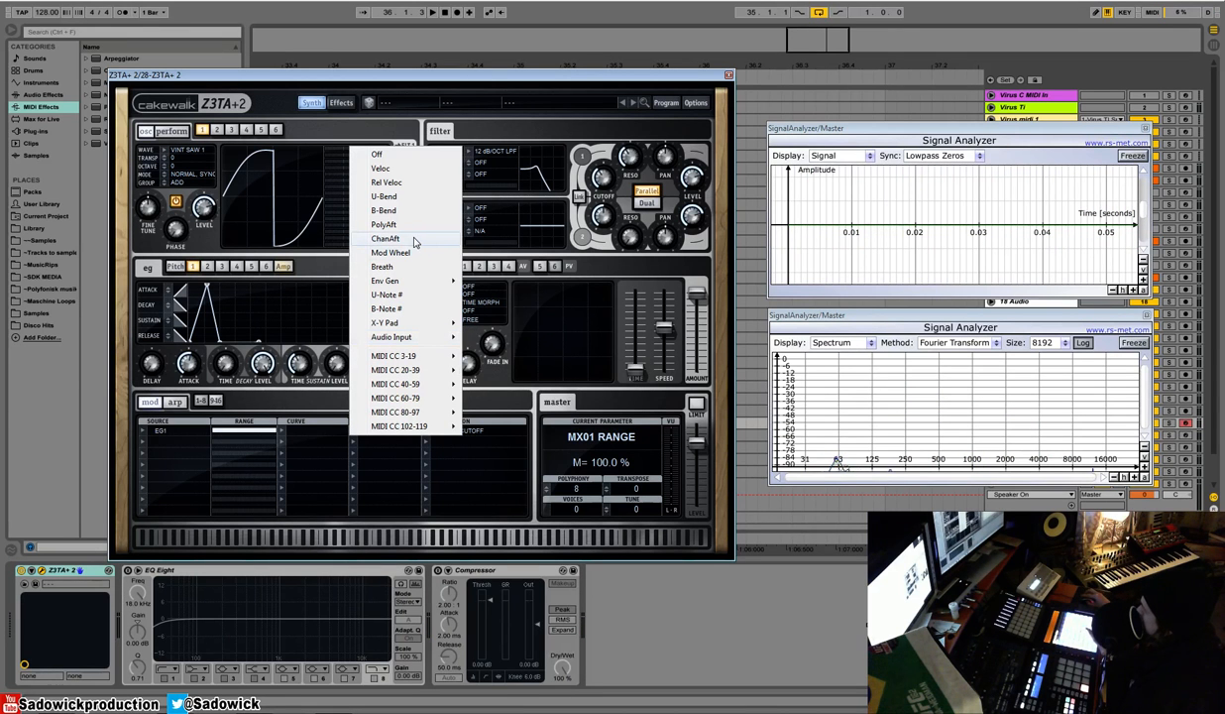
pyautogui.click(385, 238)
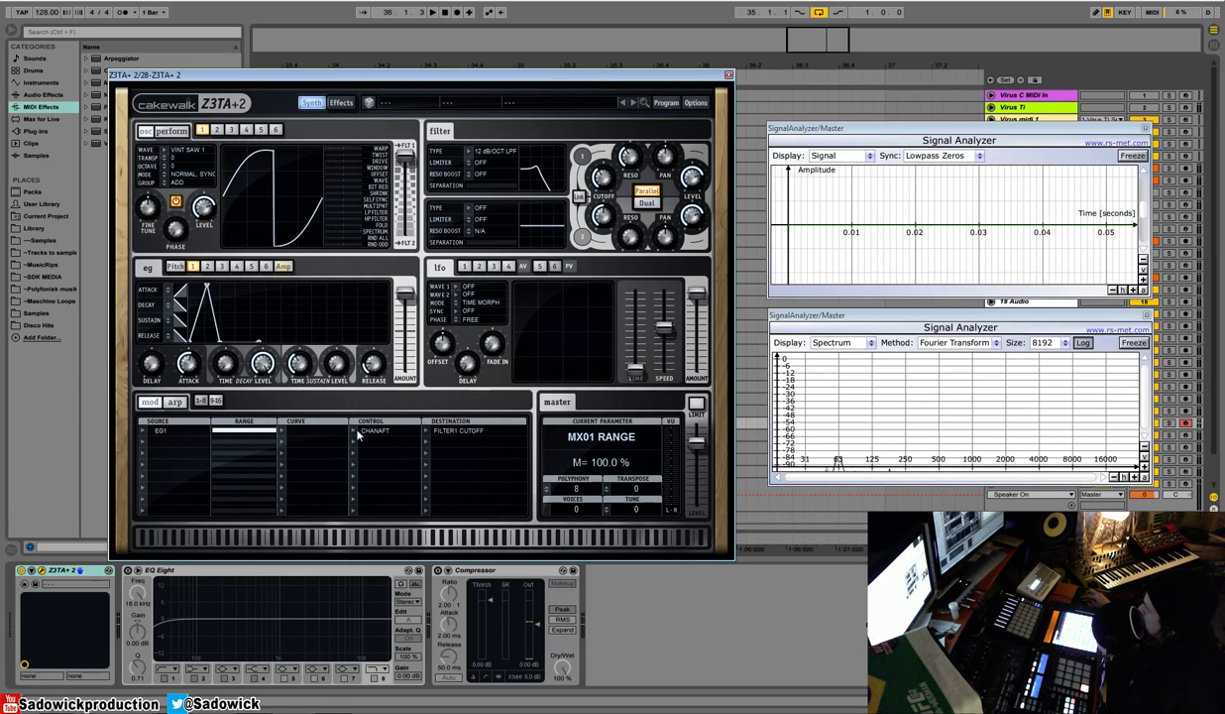
pyautogui.click(374, 430)
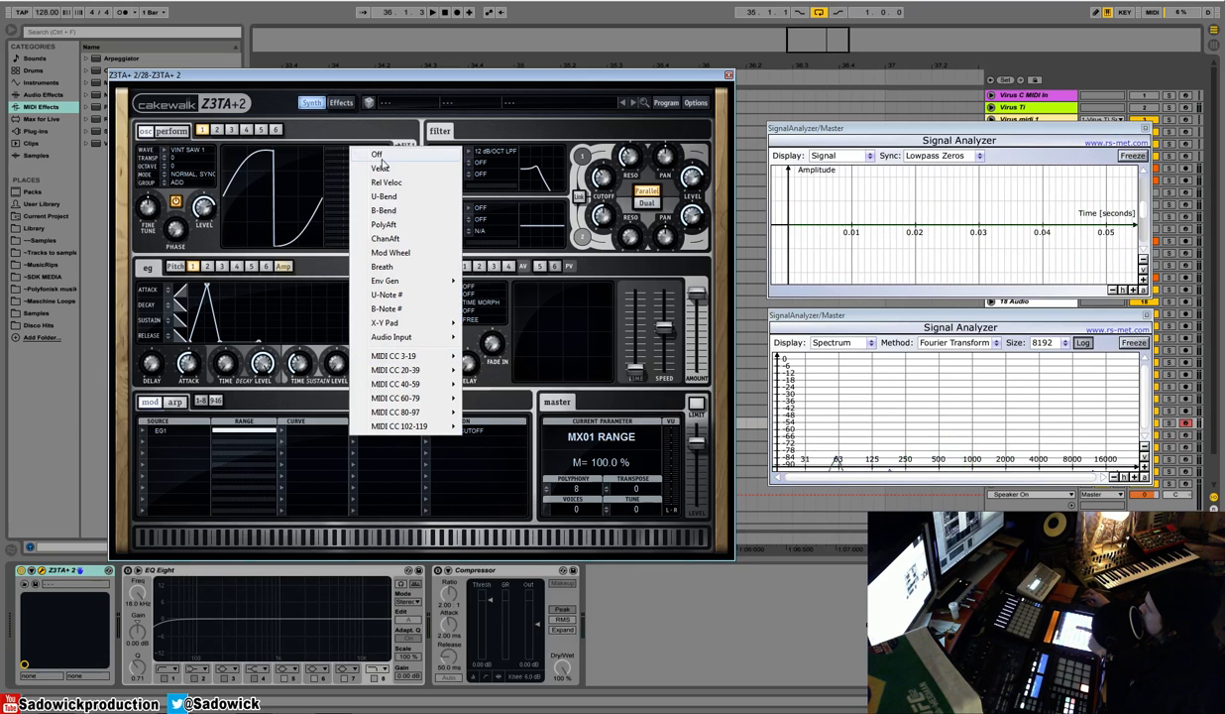
pyautogui.click(376, 154)
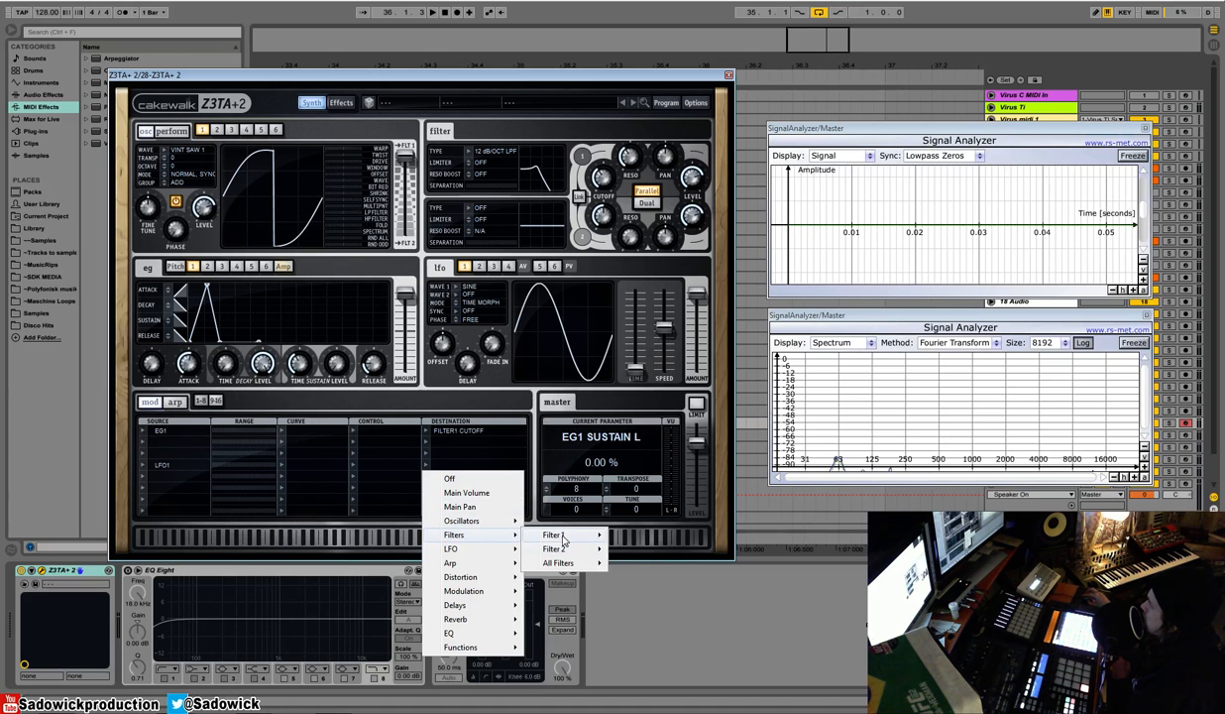
# - Target Filter 1 cutoff with LFO 1 and fine-tune its modulation amount
pyautogui.click(552, 549)
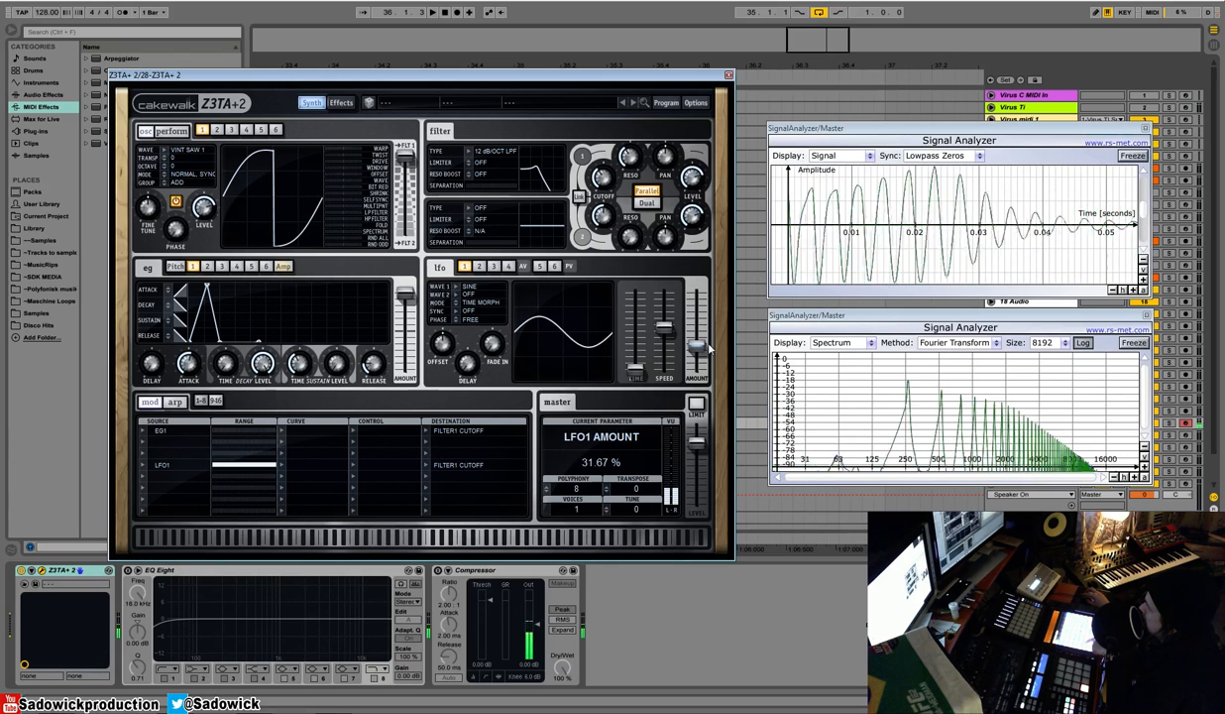
pyautogui.moveTo(699, 347); pyautogui.dragTo(699, 362)
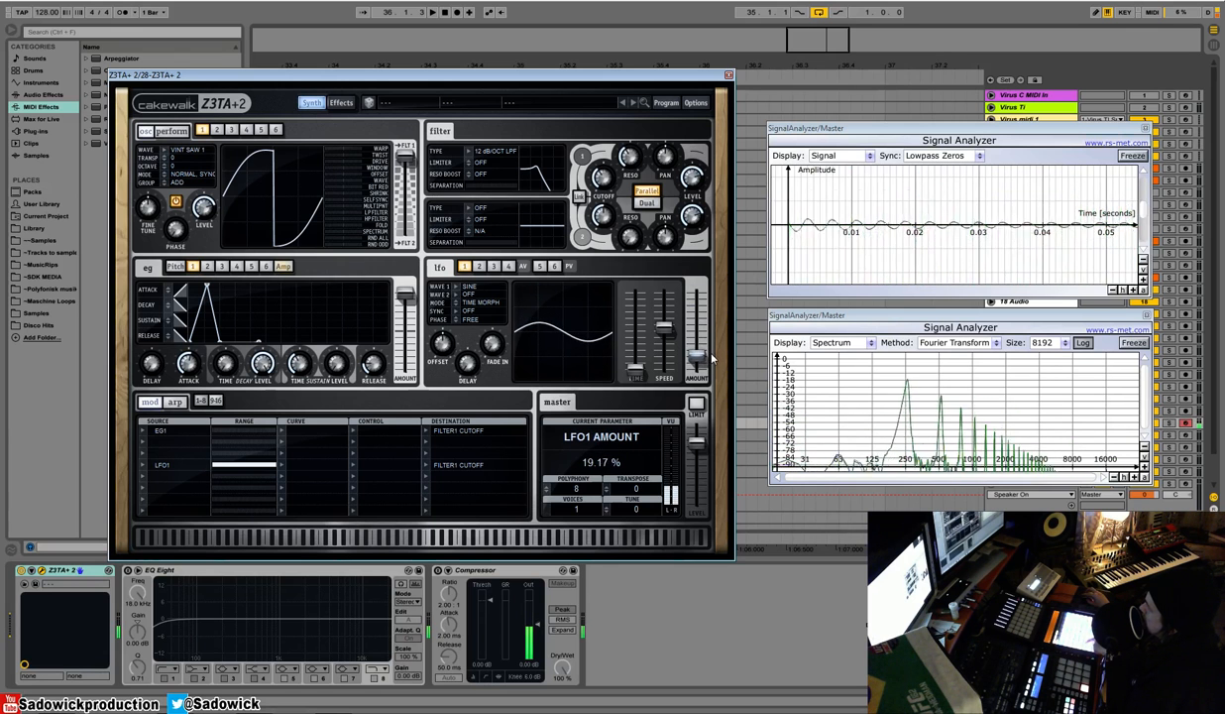
pyautogui.moveTo(694, 357); pyautogui.dragTo(694, 323)
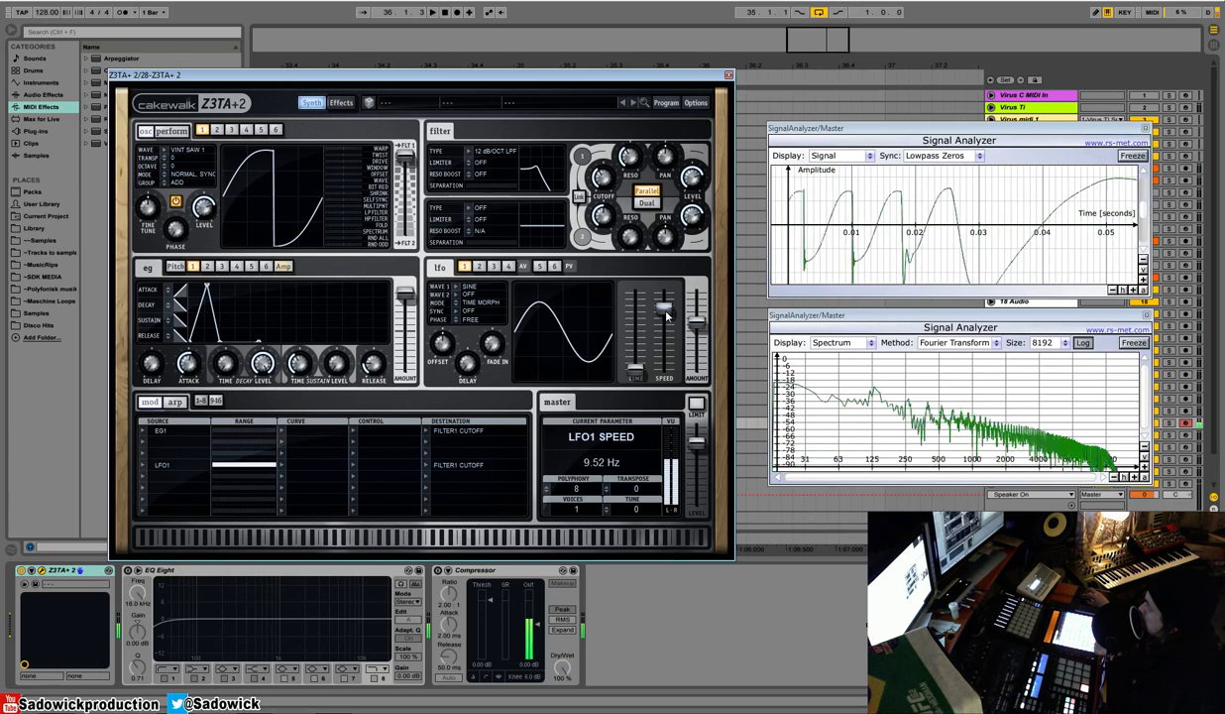
# - Lower the LFO1 Speed slider to slow the LFO
pyautogui.moveTo(664, 312); pyautogui.dragTo(665, 327)
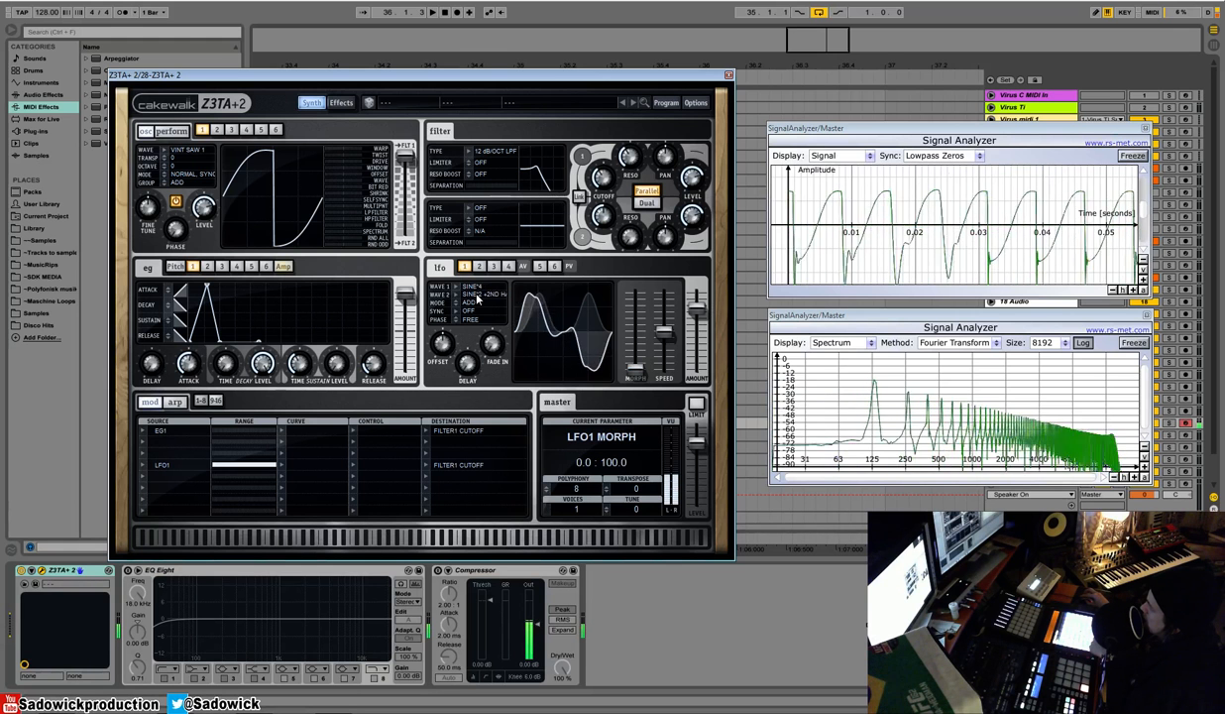
# - Try Inv Sine^3, then set LFO1 Wave 2 to Square > Square
pyautogui.click(474, 295)
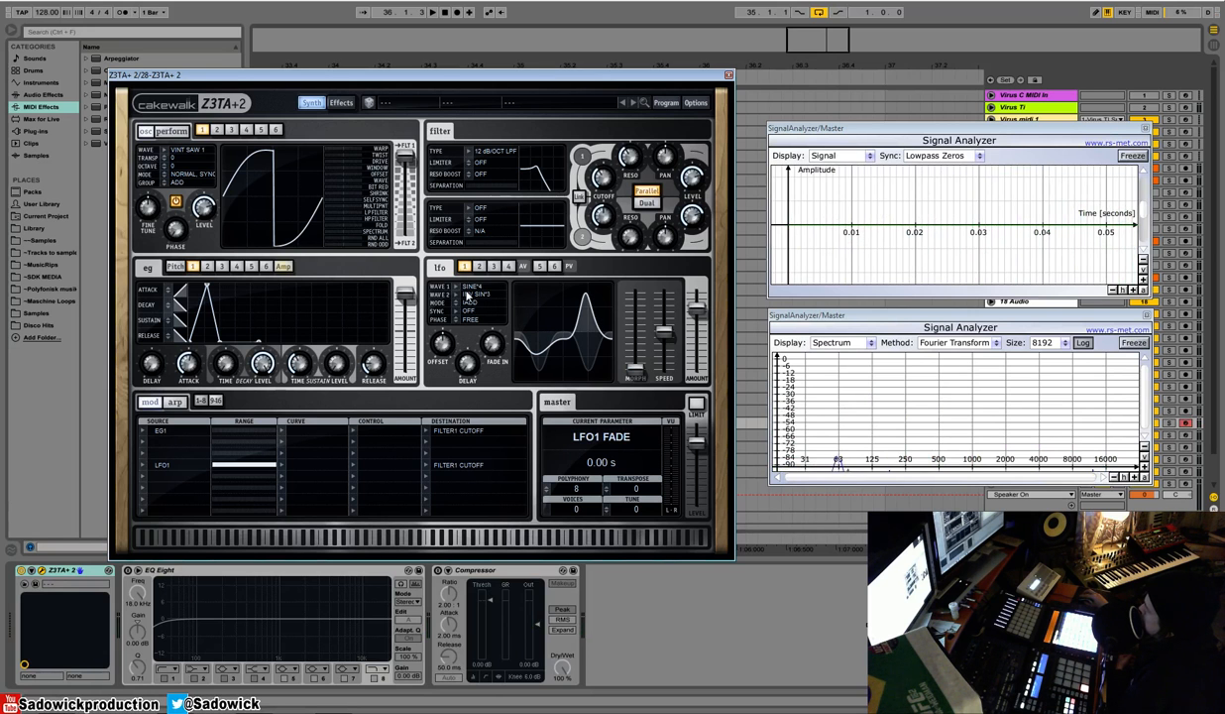
pyautogui.click(476, 287)
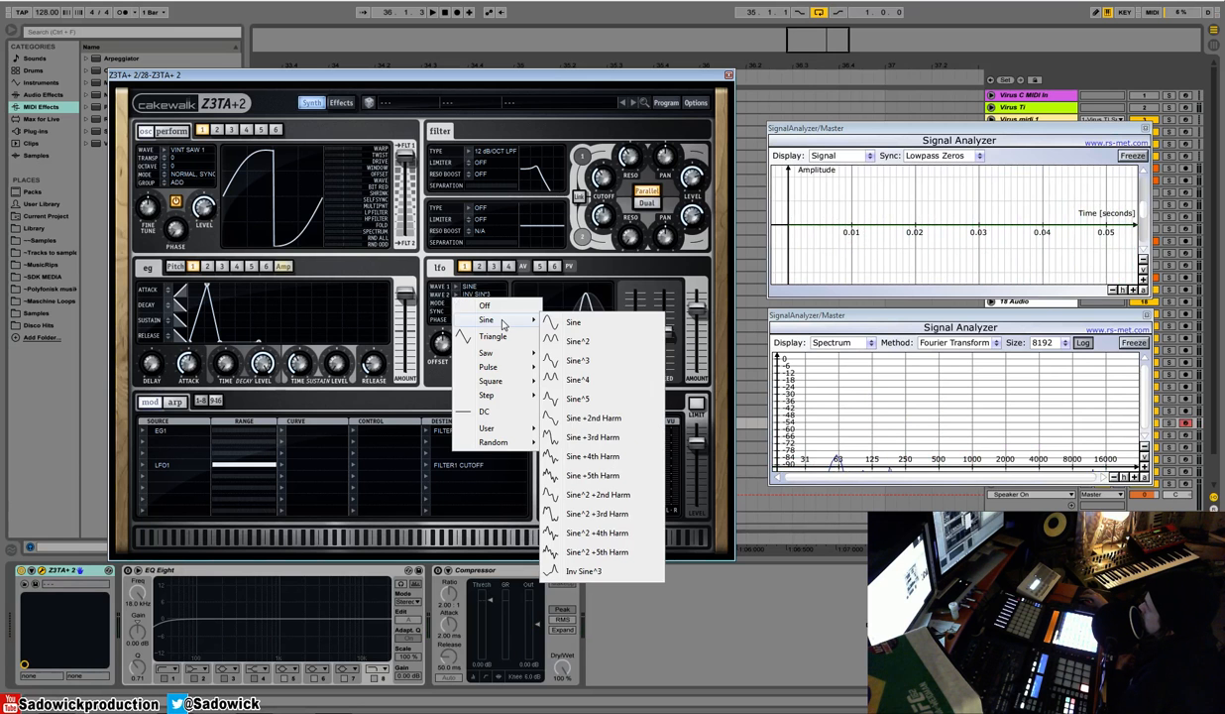
pyautogui.moveTo(490, 381)
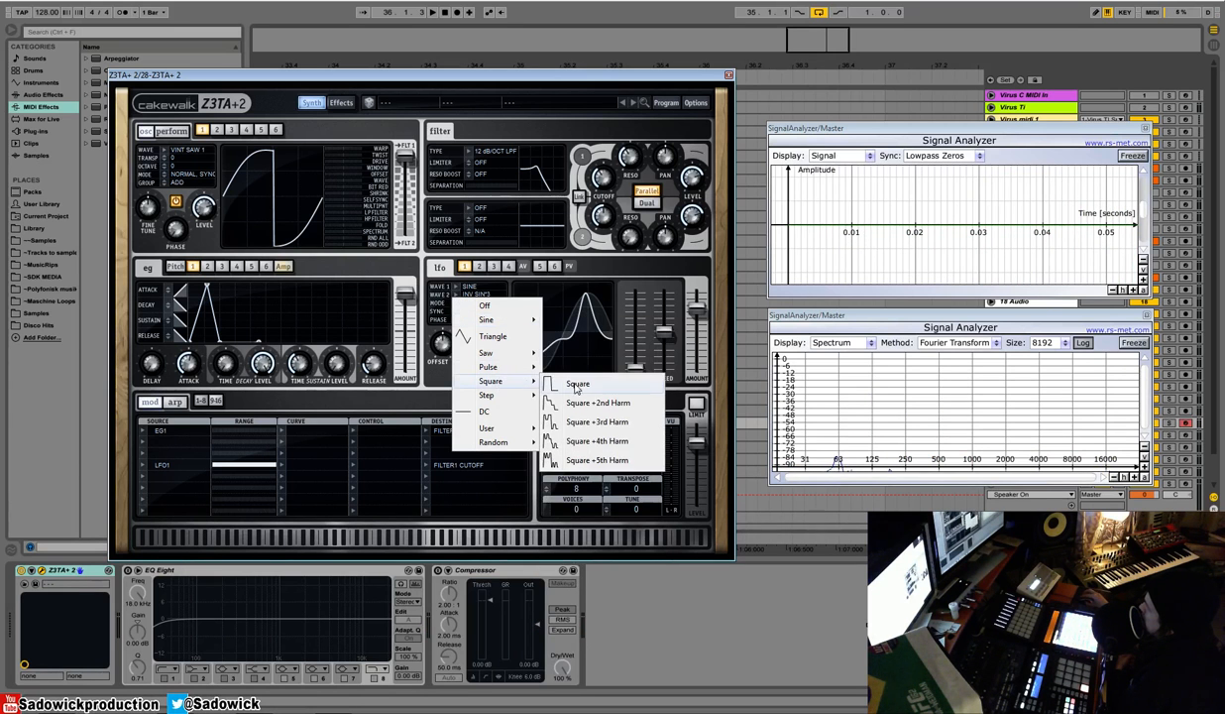
pyautogui.click(577, 384)
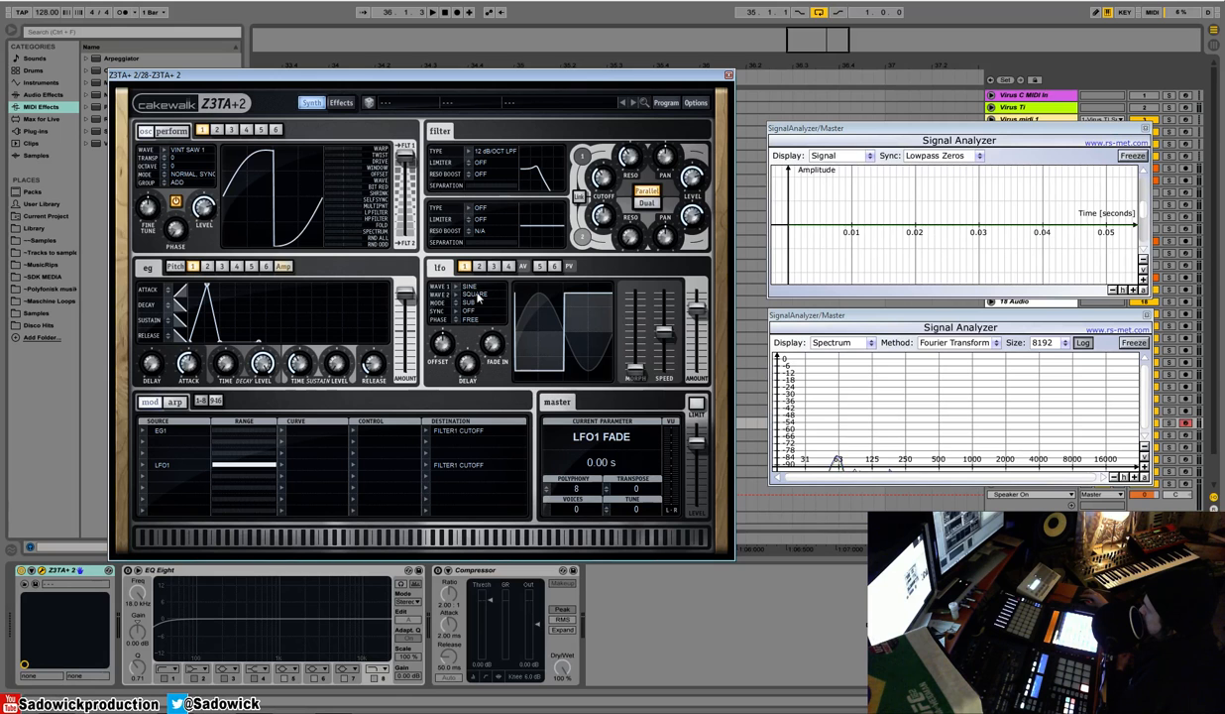
# - Step the LFO1 Mode field past Half 1 to One Shot
pyautogui.click(480, 295)
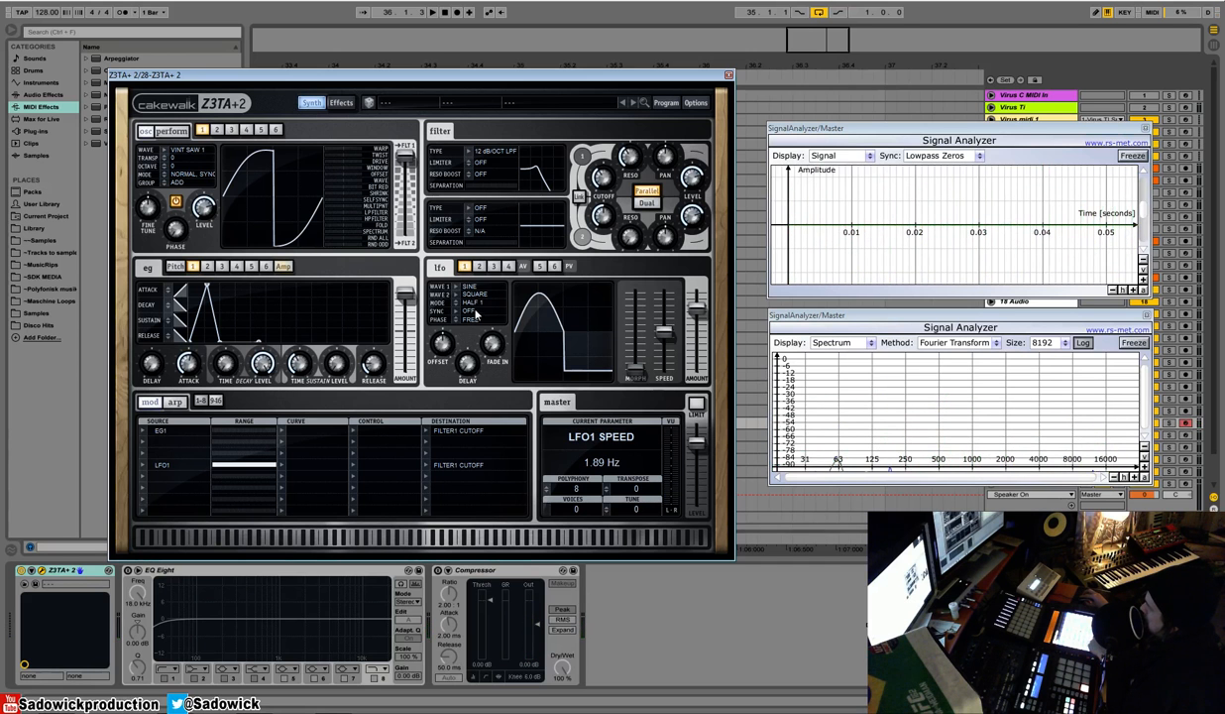
pyautogui.click(476, 303)
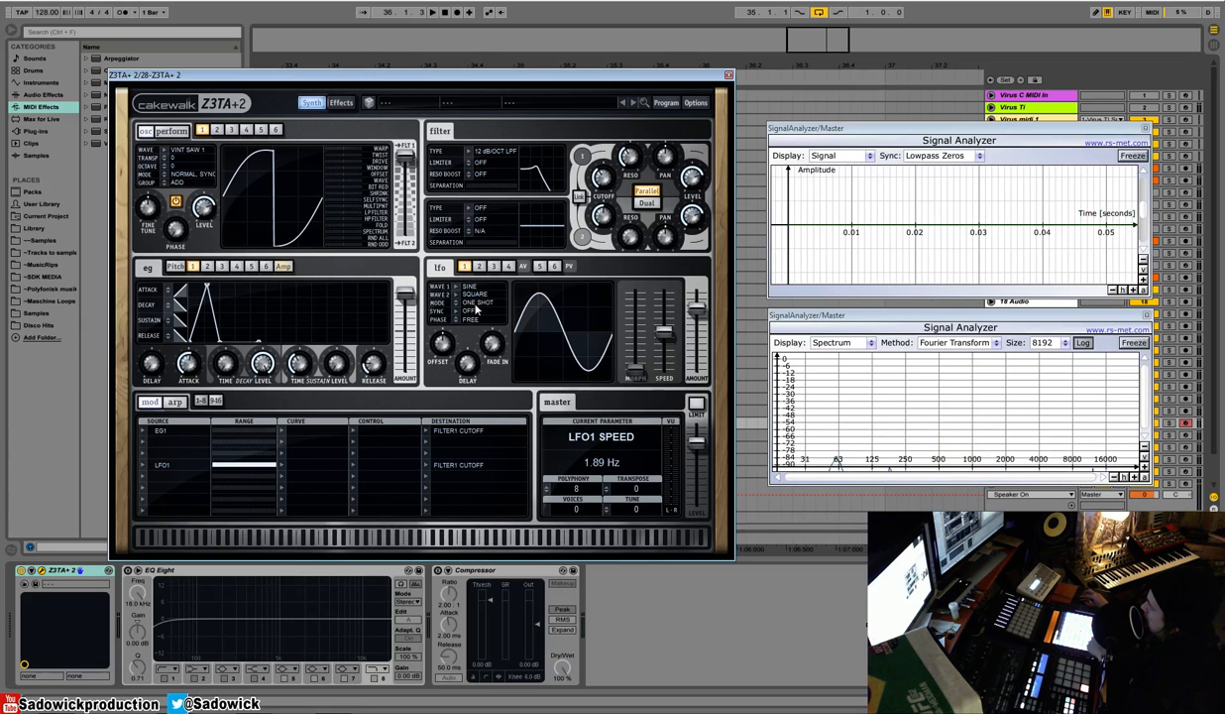
# - Set LFO1 Mode to Time Morph and pull the Time slider to about 0.02 s
pyautogui.click(481, 303)
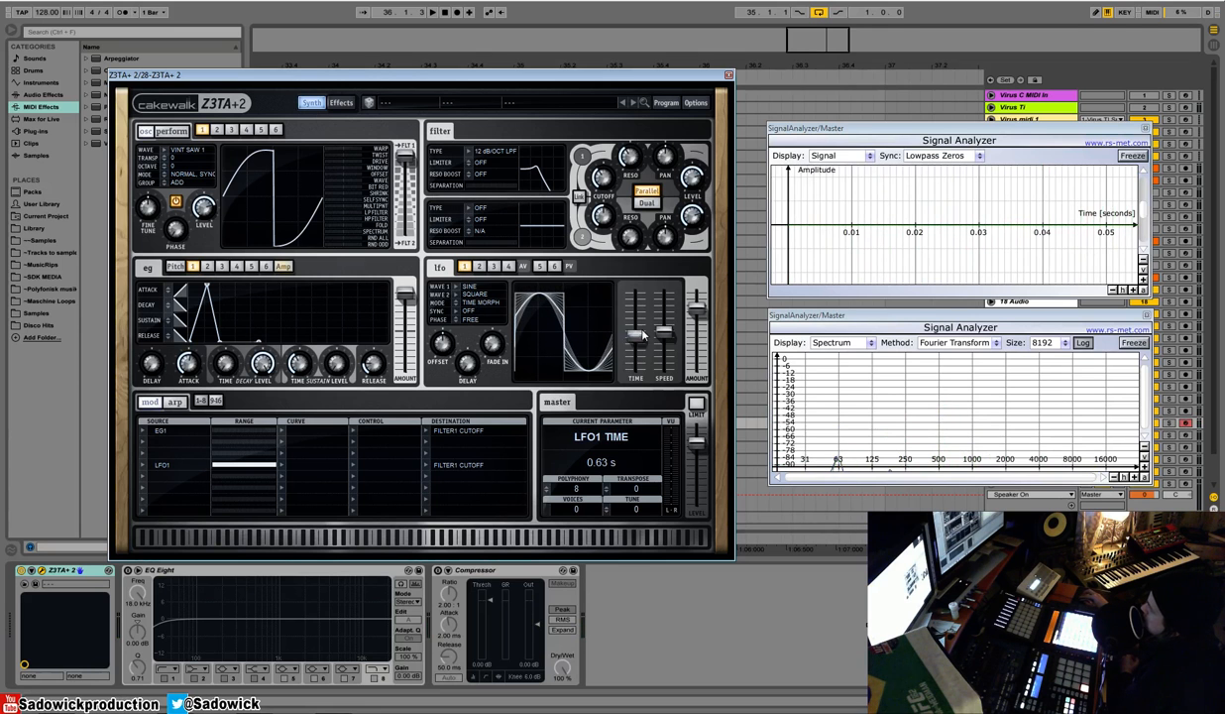
pyautogui.moveTo(635, 327); pyautogui.dragTo(635, 347)
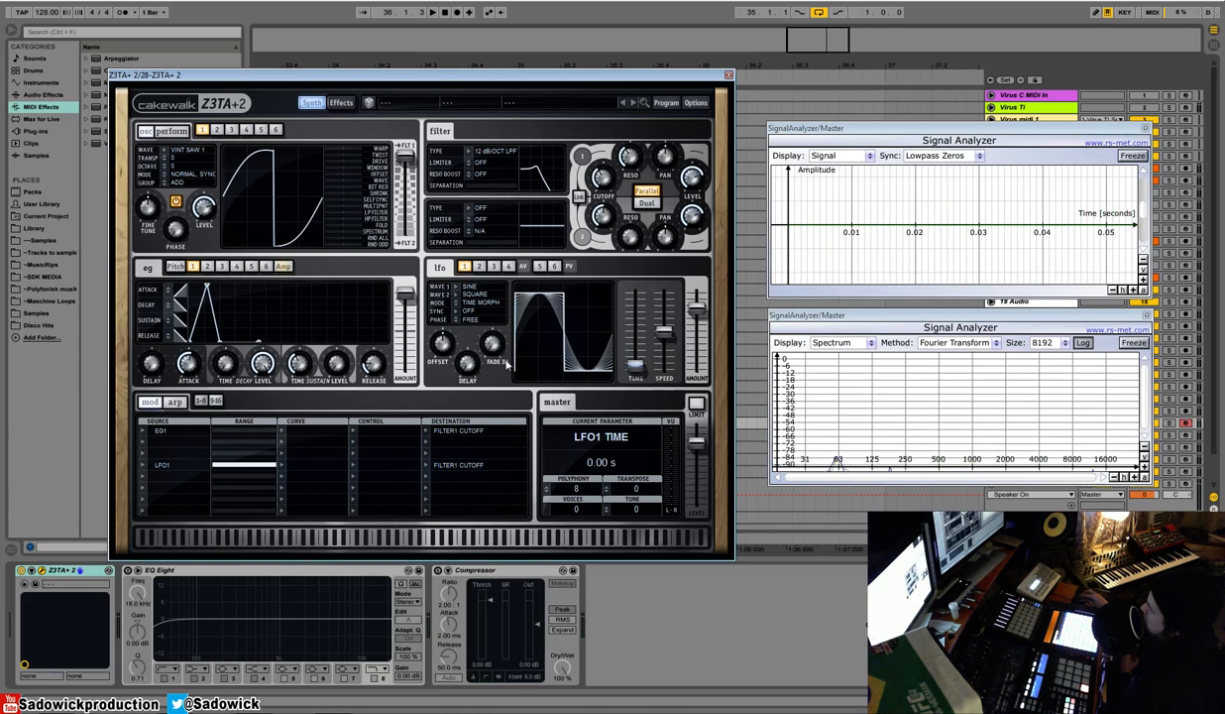
pyautogui.moveTo(633, 369)
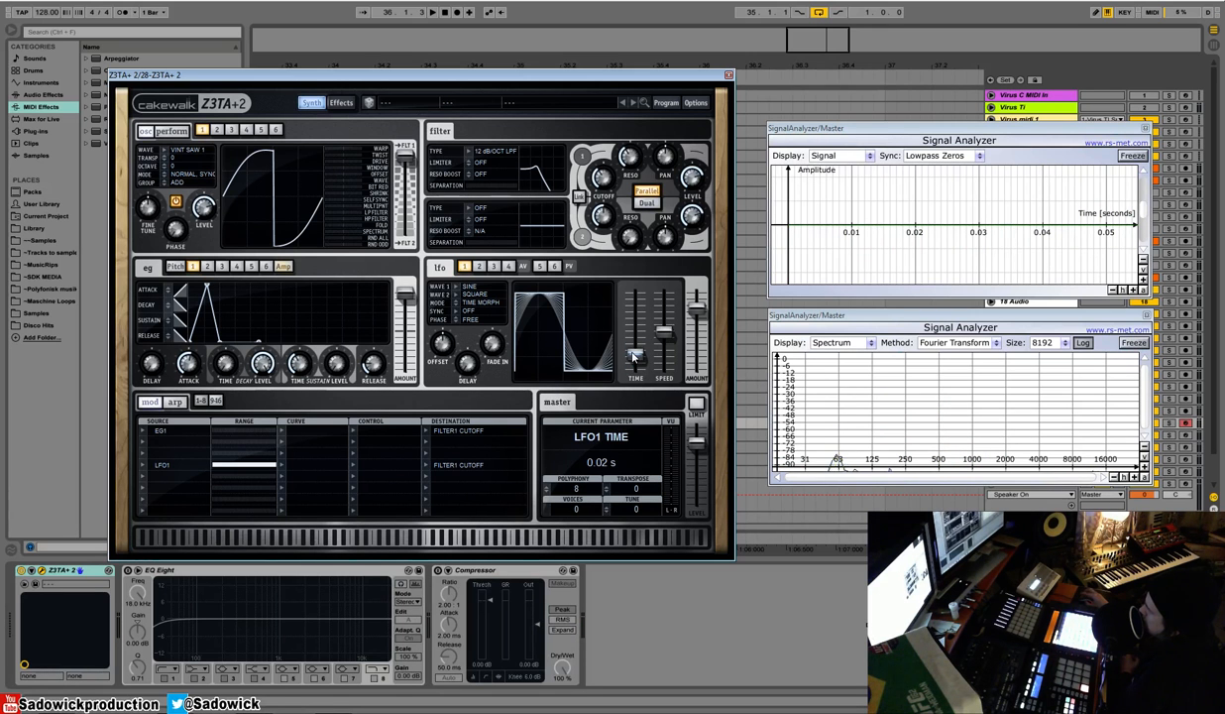
pyautogui.moveTo(652, 389)
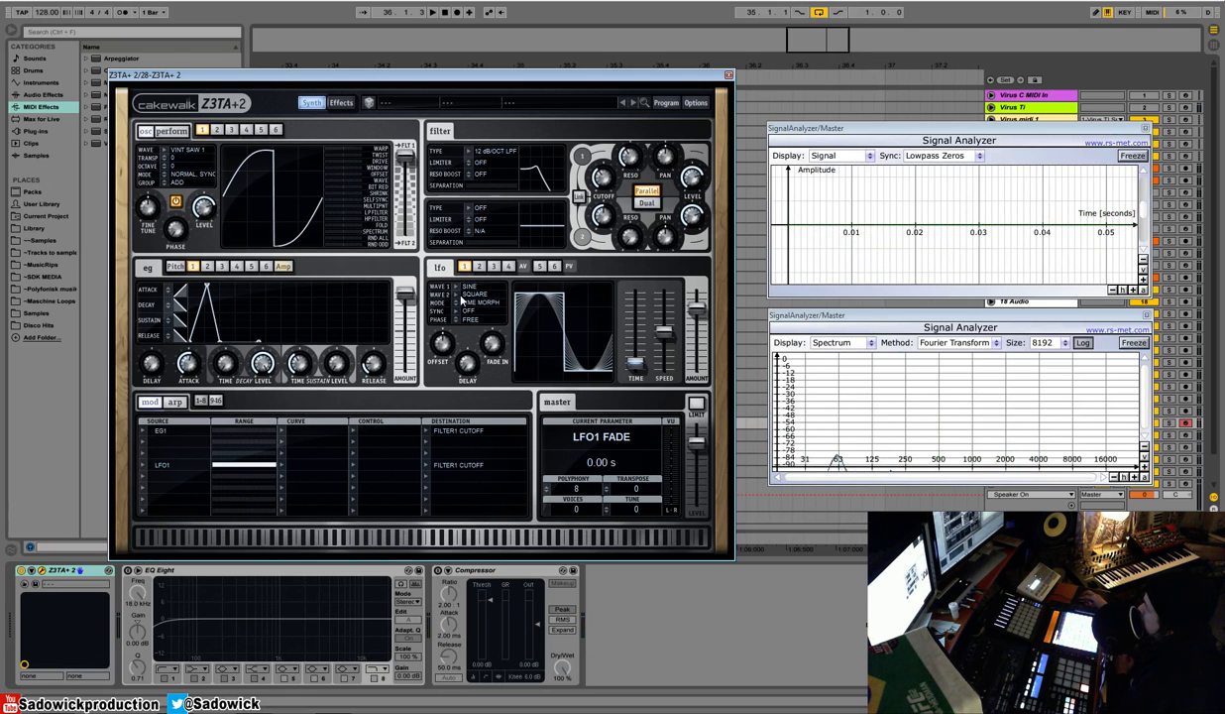
# - Choose Saw Up for LFO1 Wave 1 and nudge the Speed slider
pyautogui.click(486, 286)
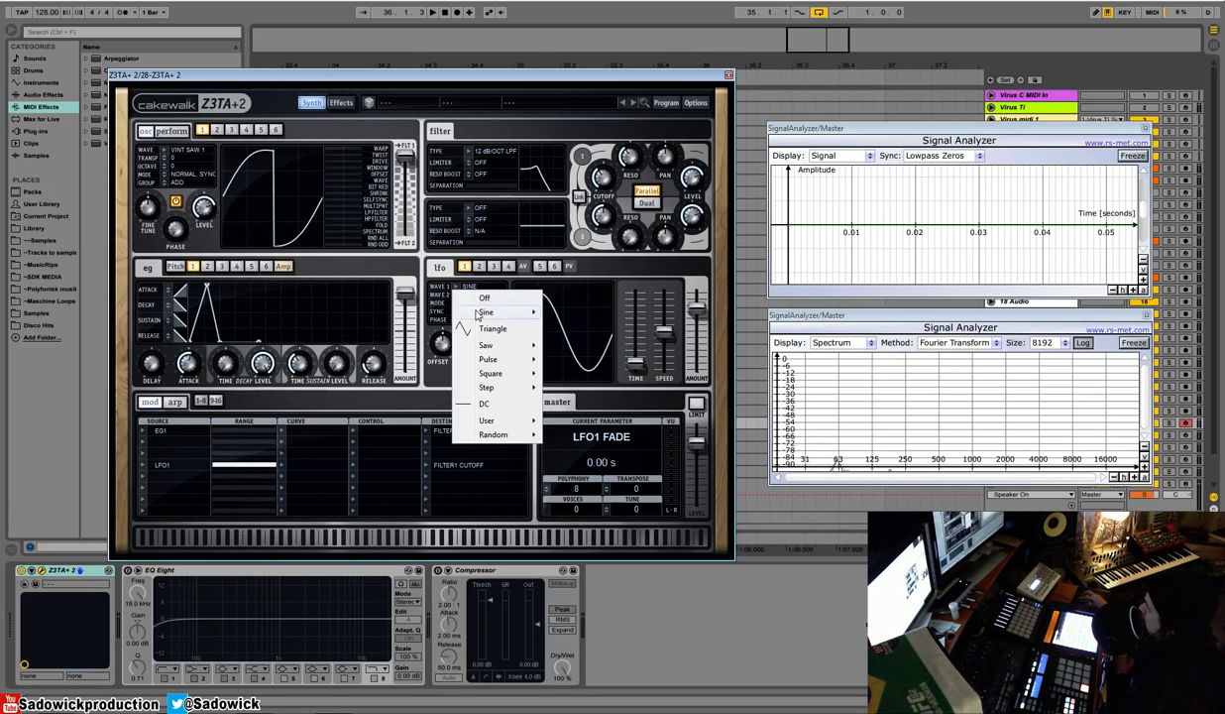
pyautogui.click(486, 345)
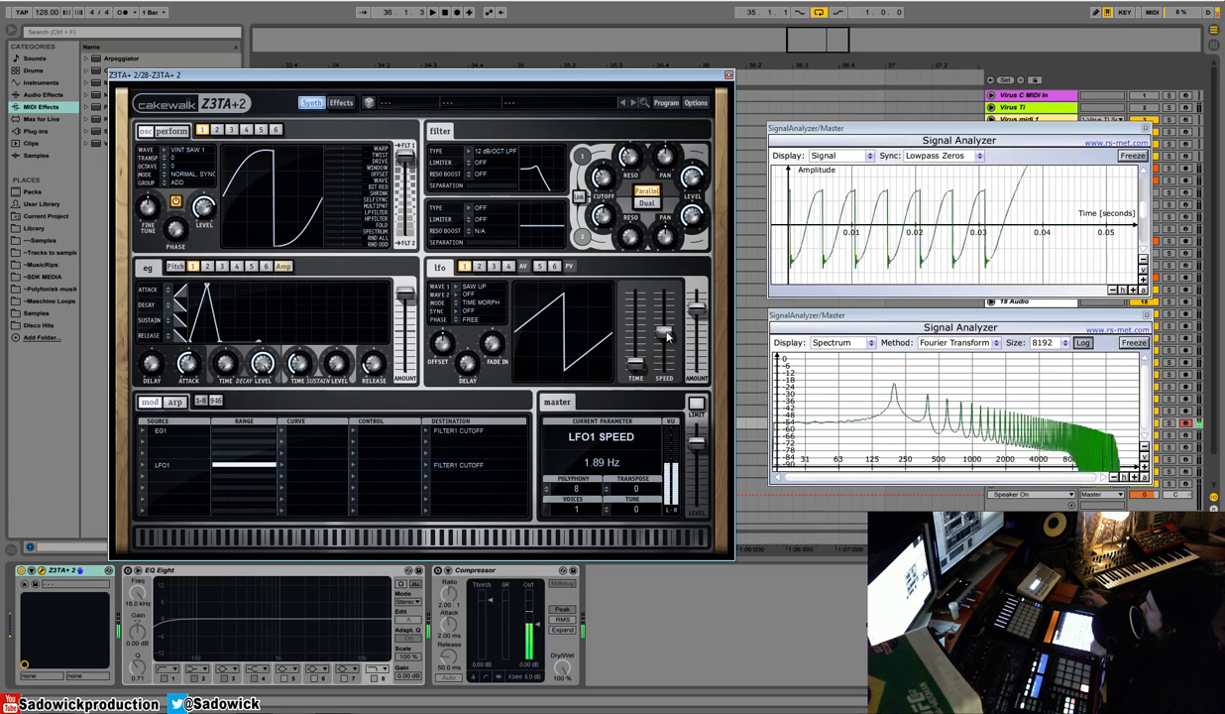
pyautogui.moveTo(665, 332); pyautogui.dragTo(665, 327)
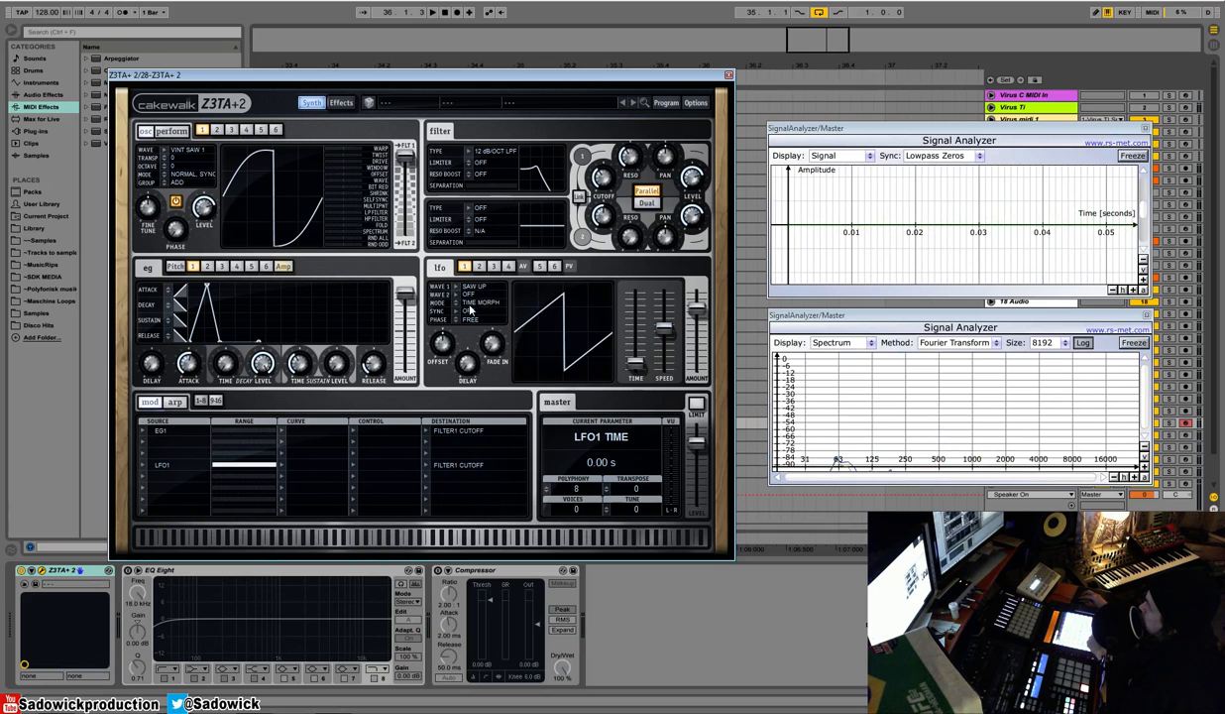
# - Sync LFO1 to a dotted sixteenth, then switch to a longer note division
pyautogui.click(469, 310)
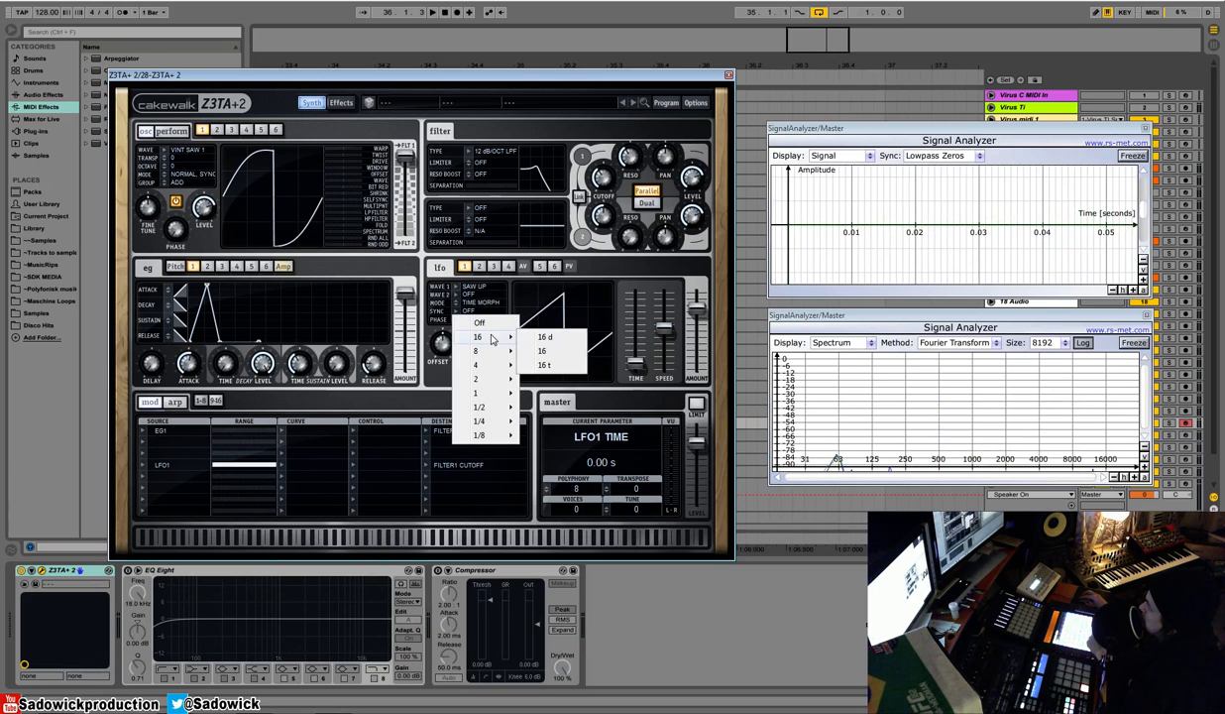
pyautogui.click(542, 351)
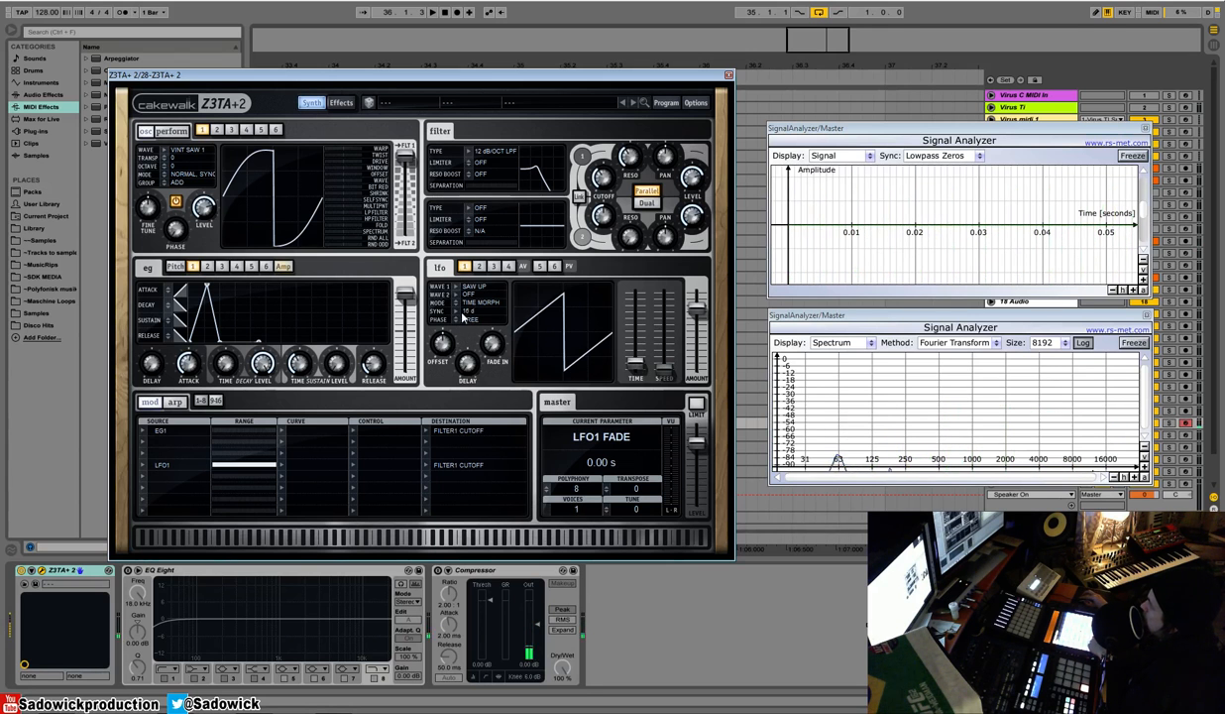
pyautogui.click(474, 311)
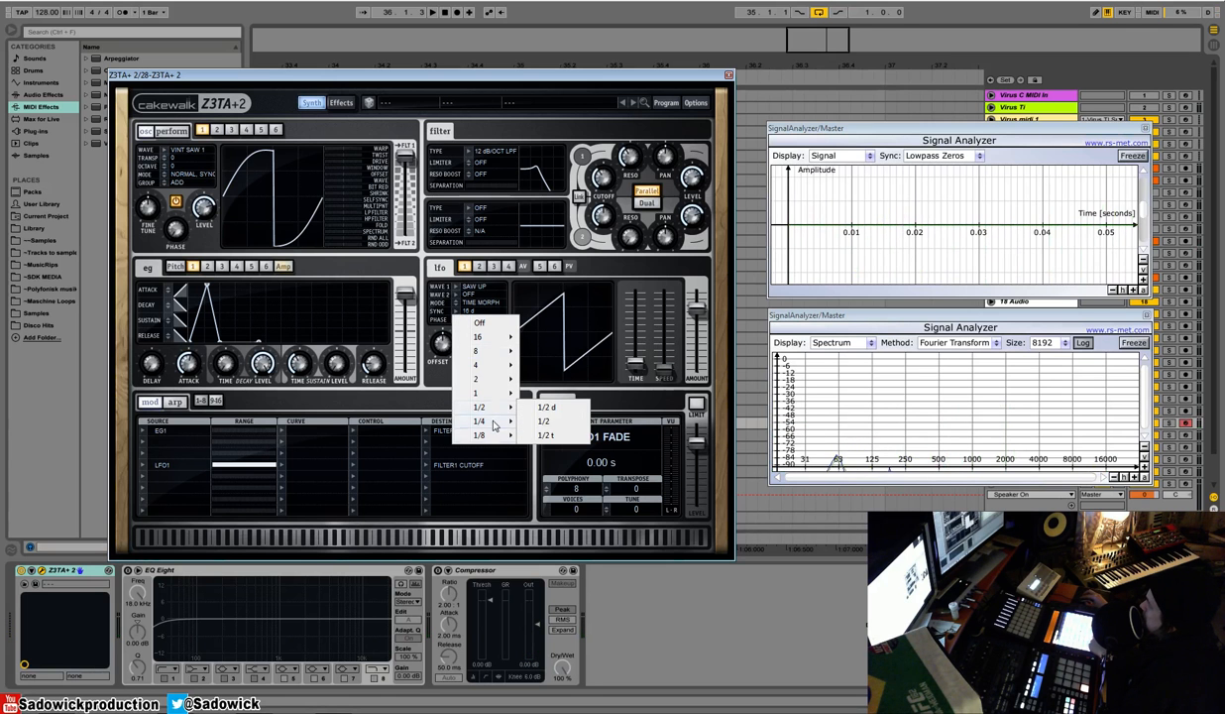
pyautogui.click(476, 435)
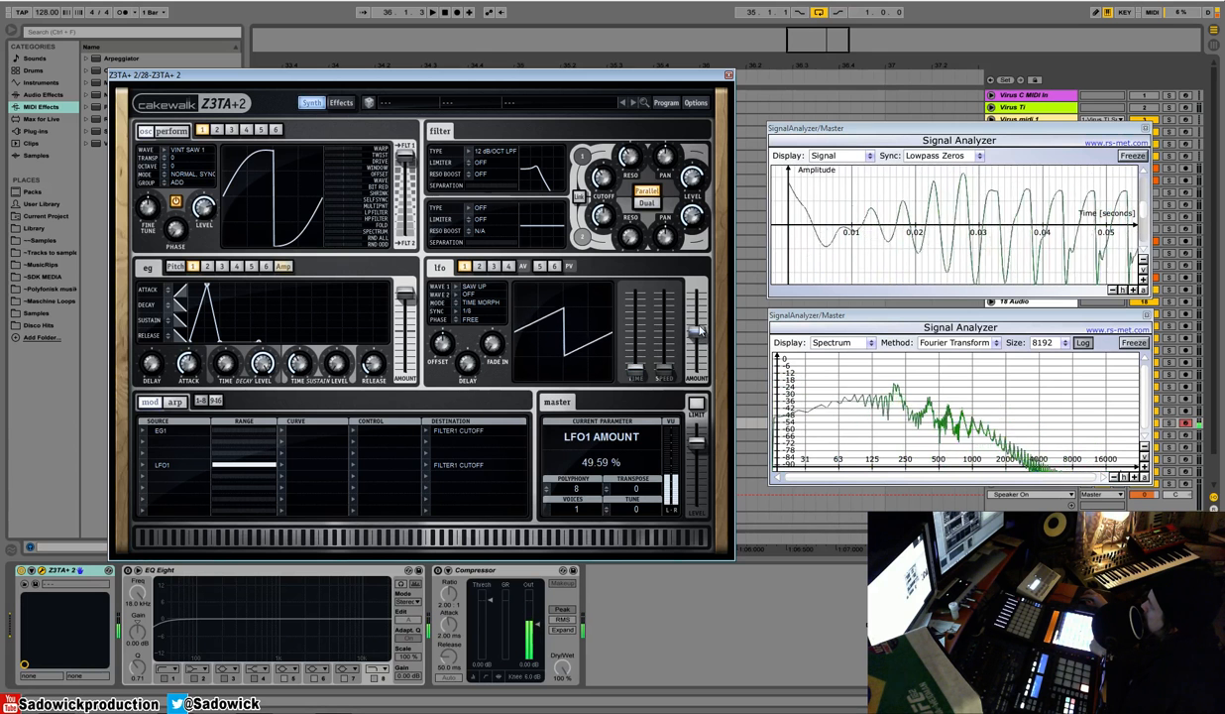
pyautogui.click(481, 311)
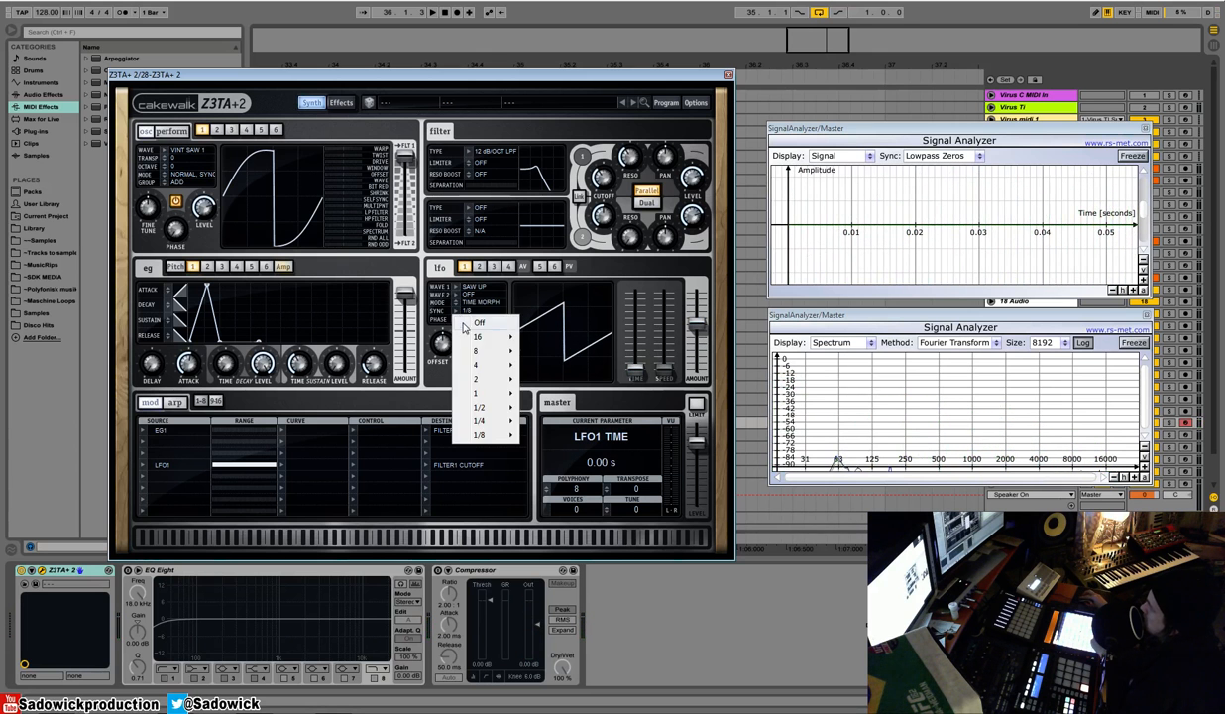
# - Turn LFO1 tempo sync Off and slow LFO1 Speed to 0.72 Hz
pyautogui.click(472, 319)
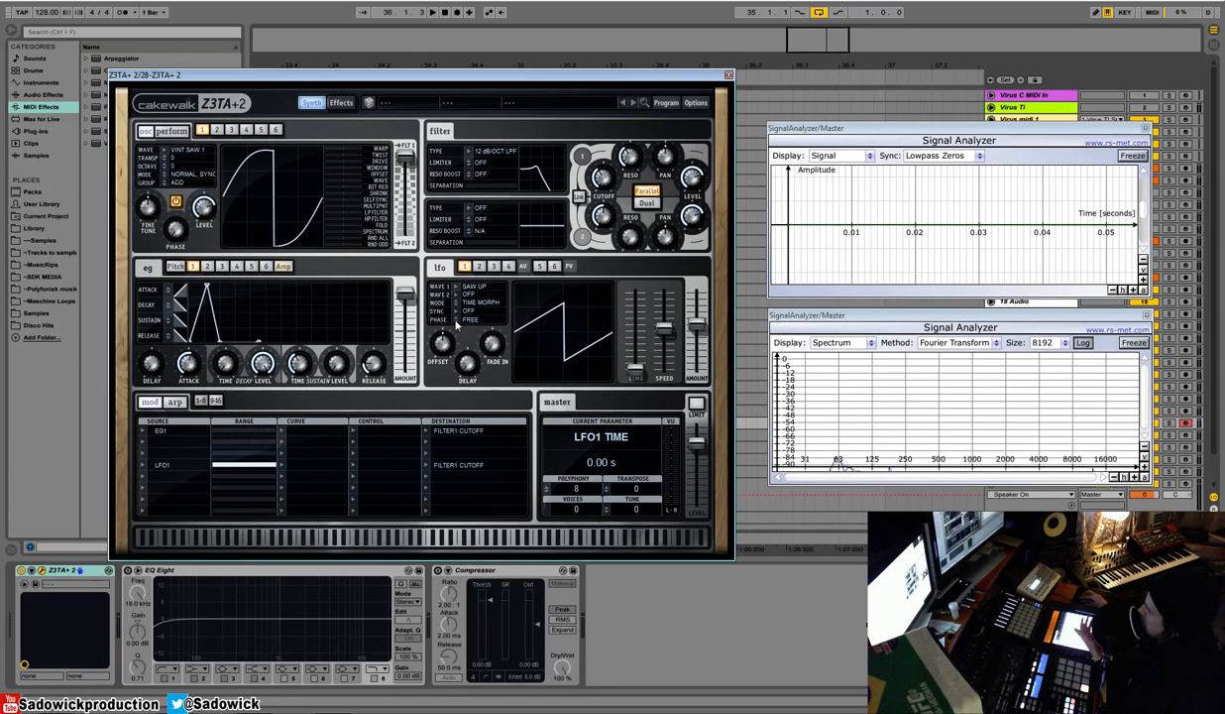
pyautogui.moveTo(485, 325)
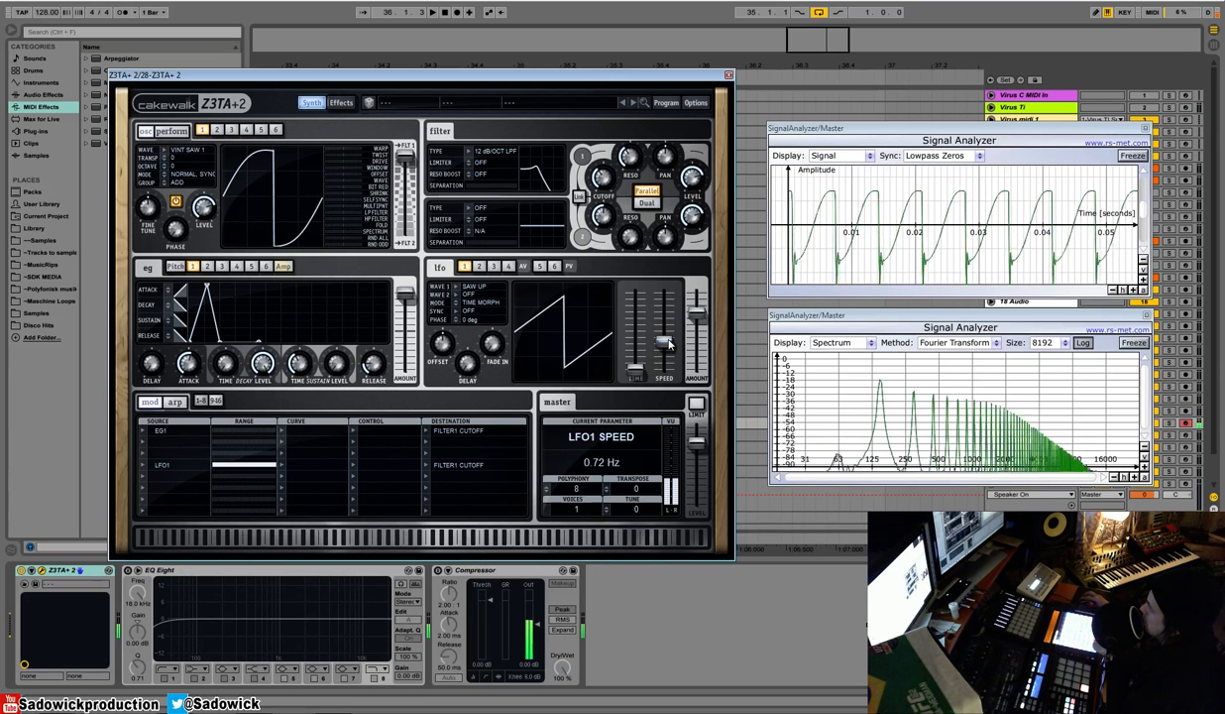
pyautogui.moveTo(664, 344); pyautogui.dragTo(664, 357)
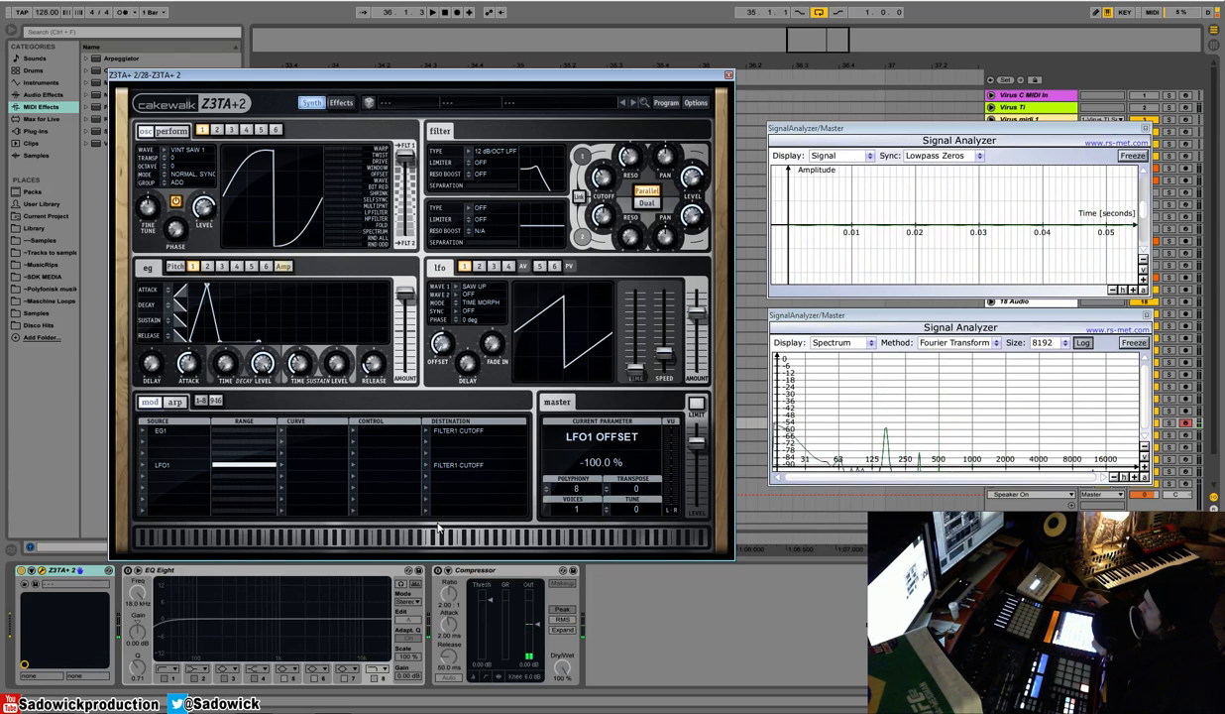
# - Turn the LFO1 Offset knob fully down to -100.0%
pyautogui.moveTo(441, 362); pyautogui.dragTo(441, 342)
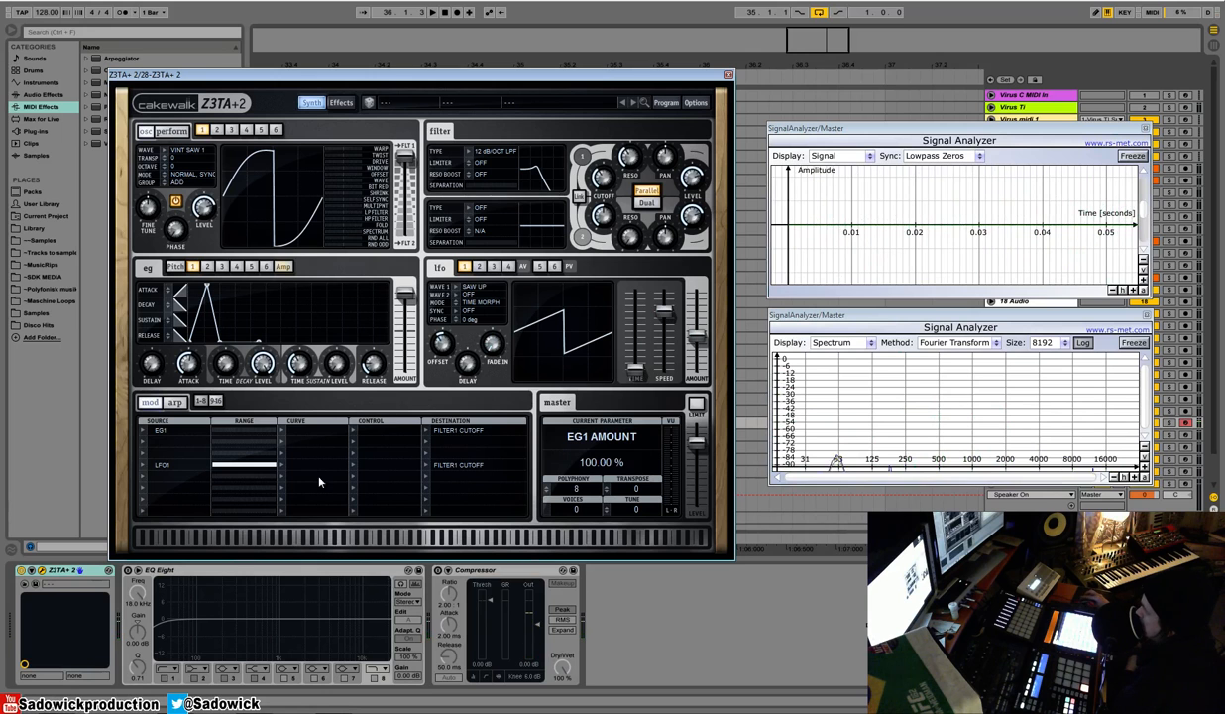
pyautogui.rightClick(293, 466)
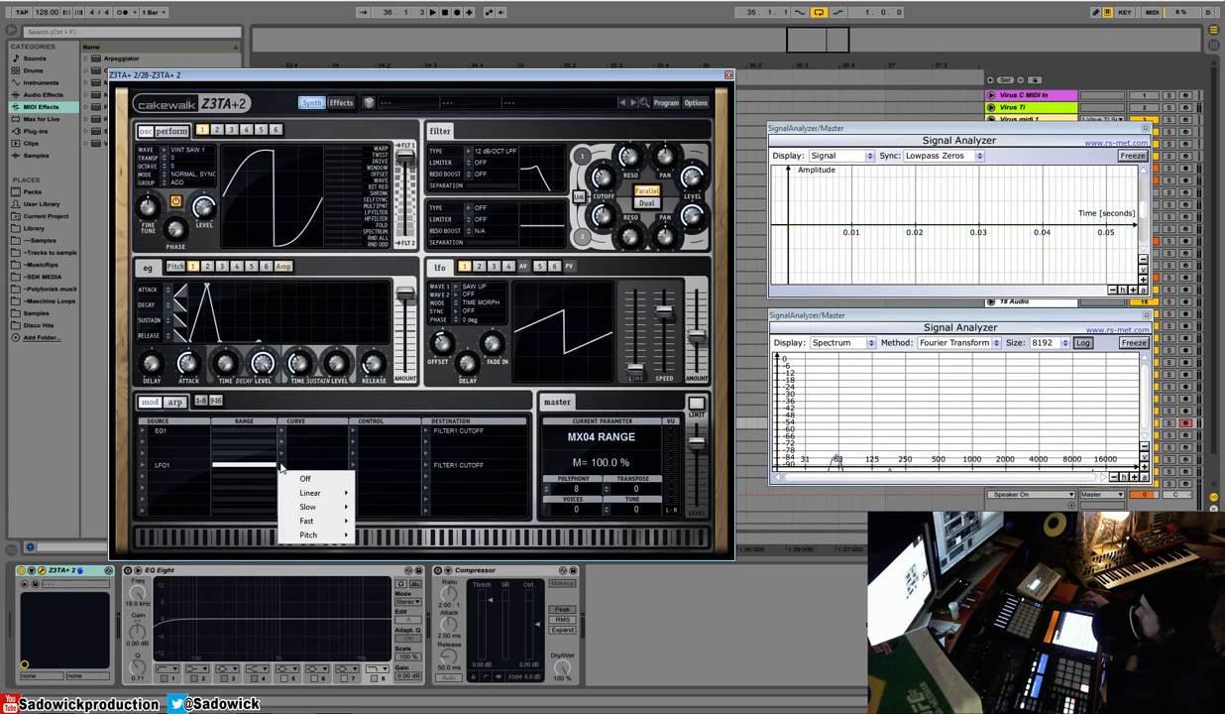
pyautogui.moveTo(309, 492)
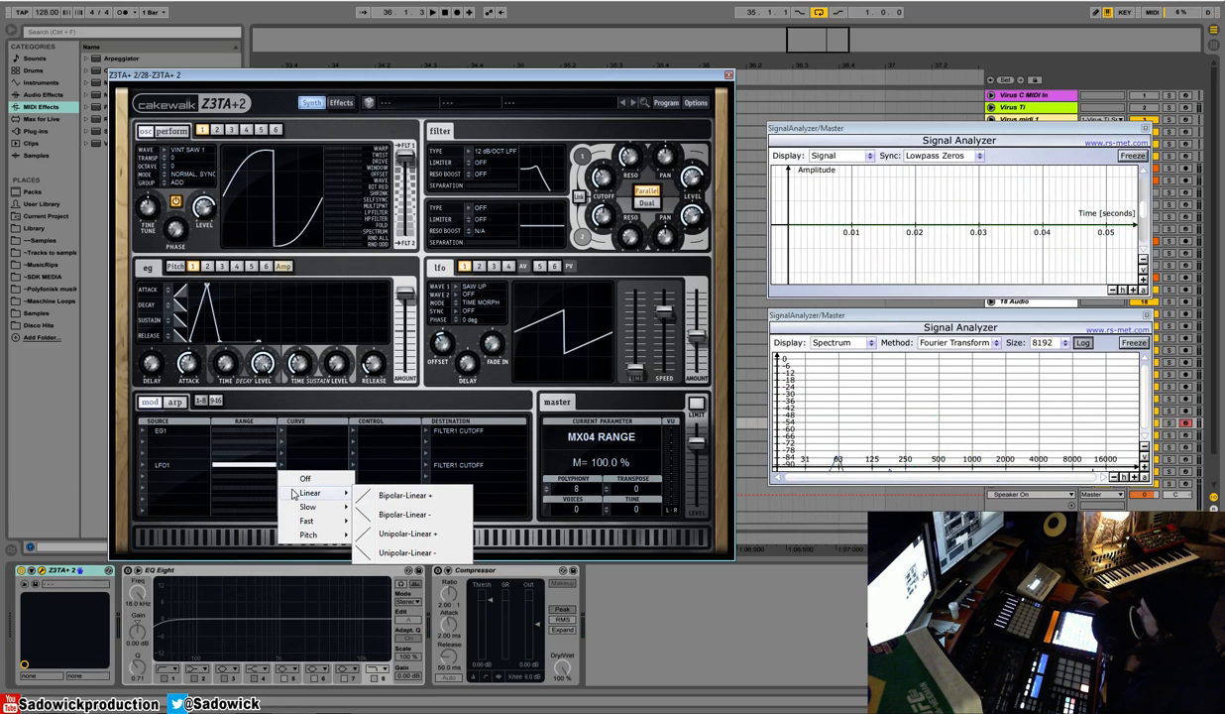
pyautogui.moveTo(302, 496)
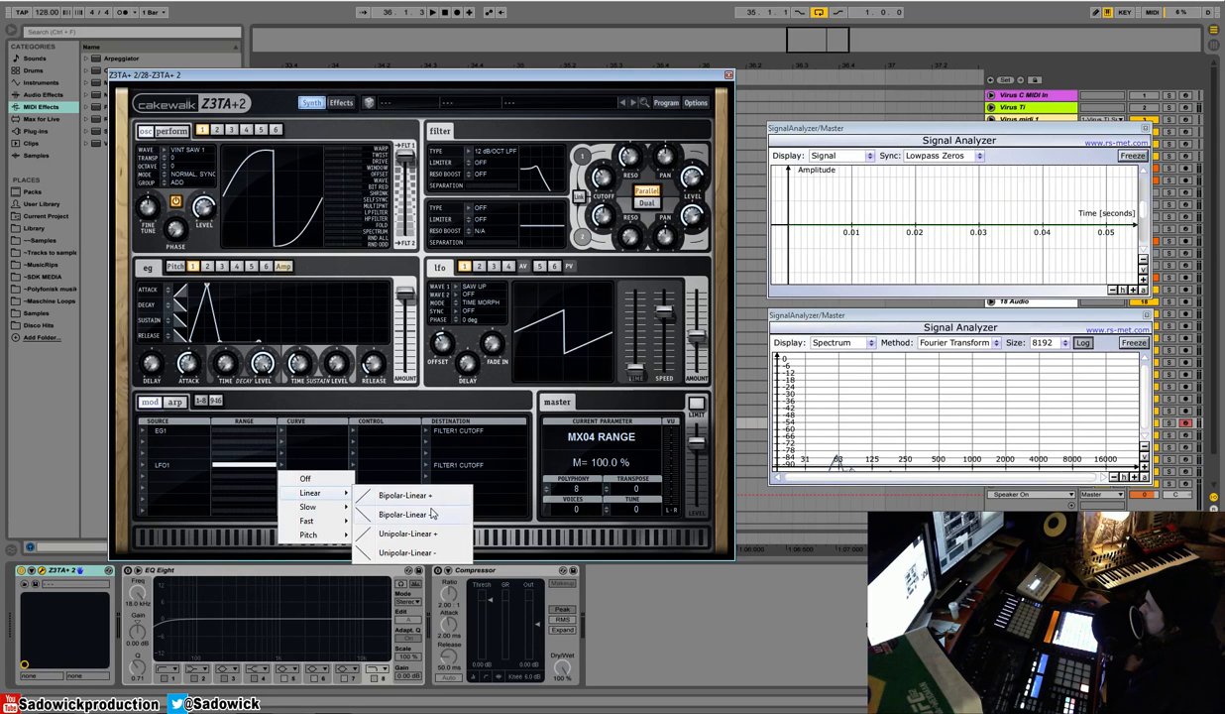
pyautogui.moveTo(431, 494)
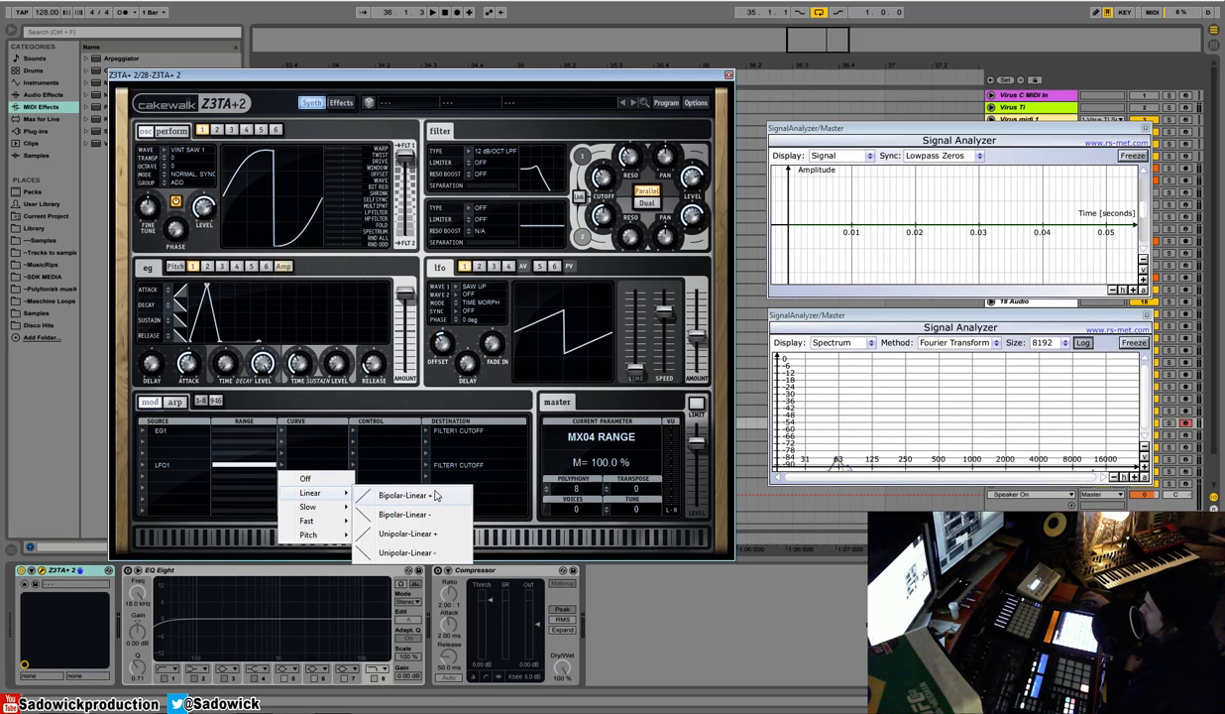
pyautogui.moveTo(265, 440)
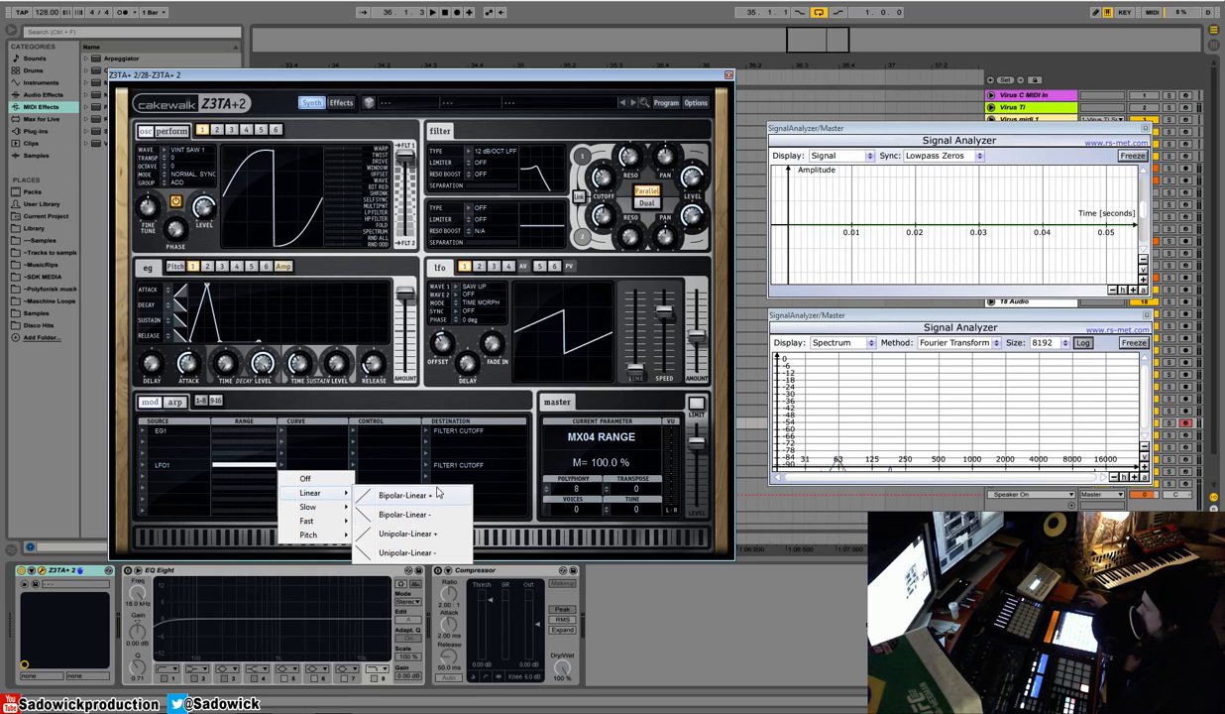
pyautogui.moveTo(406, 534)
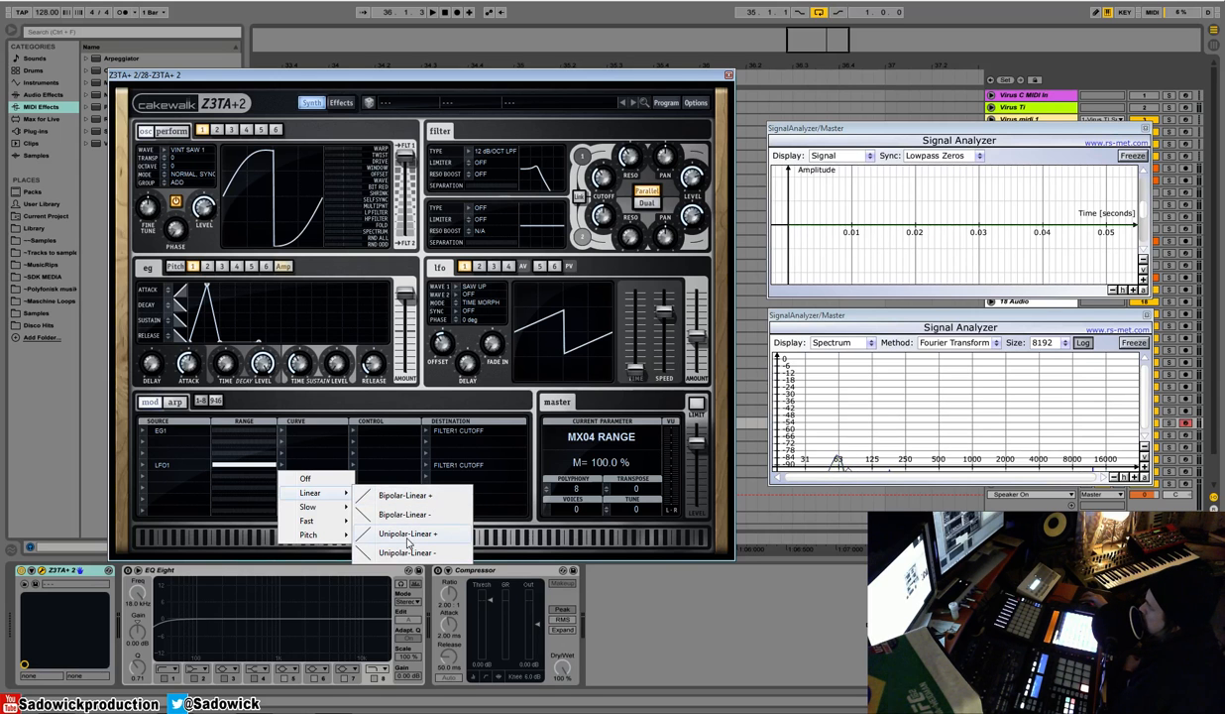
pyautogui.click(407, 534)
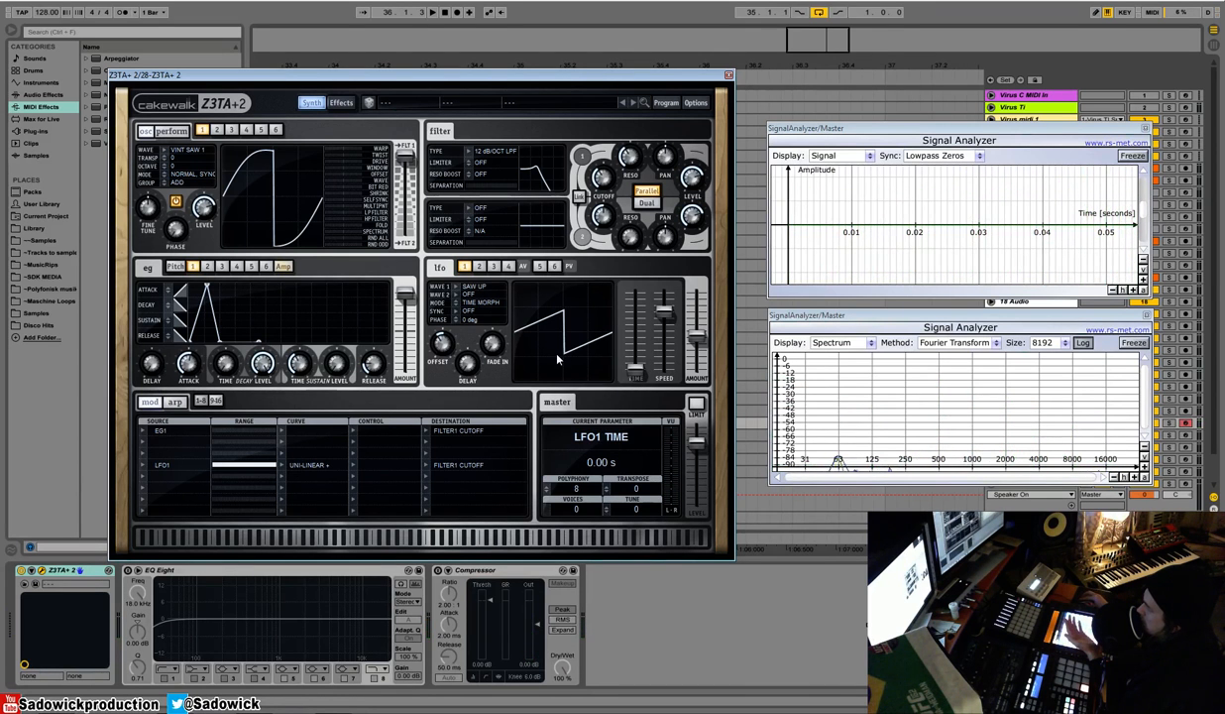
pyautogui.moveTo(552, 325)
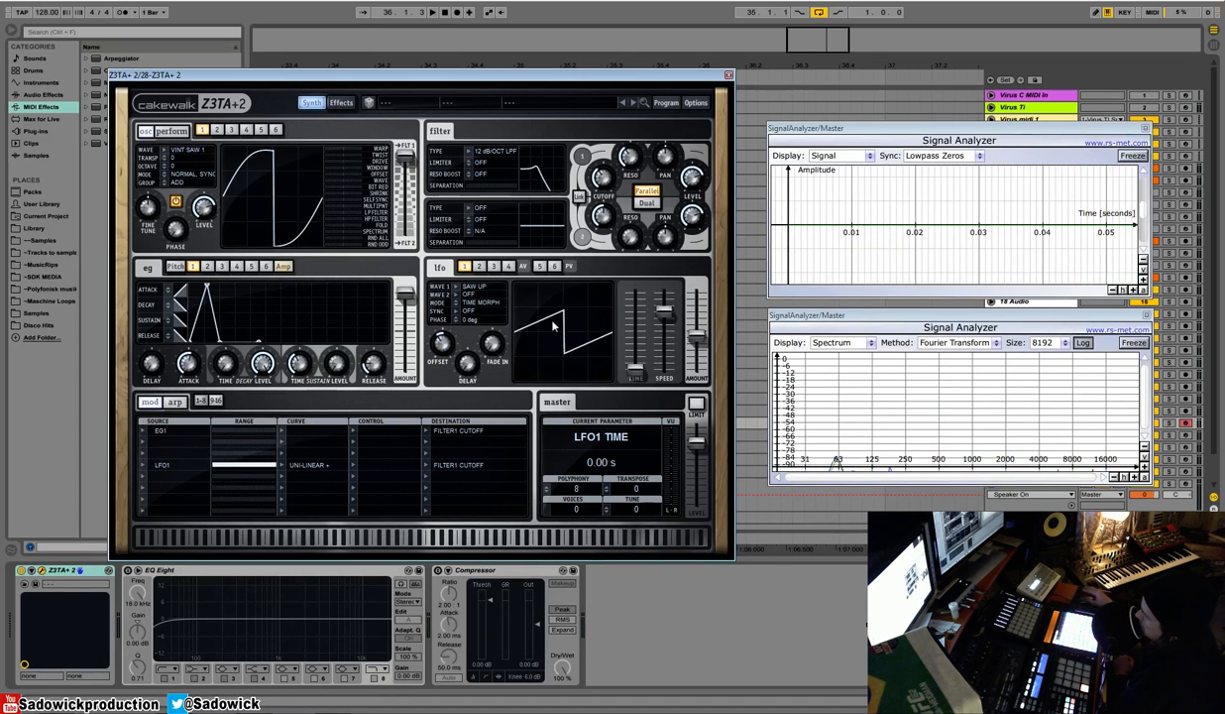
pyautogui.moveTo(313, 474)
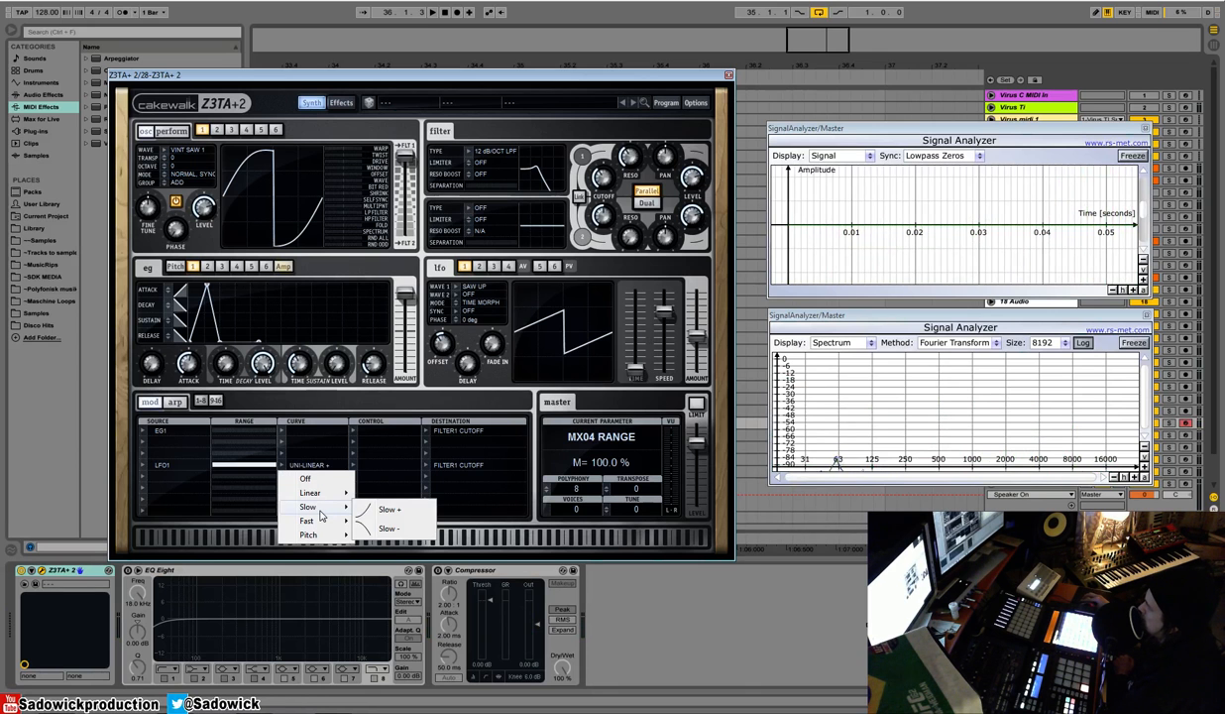
pyautogui.moveTo(308, 520)
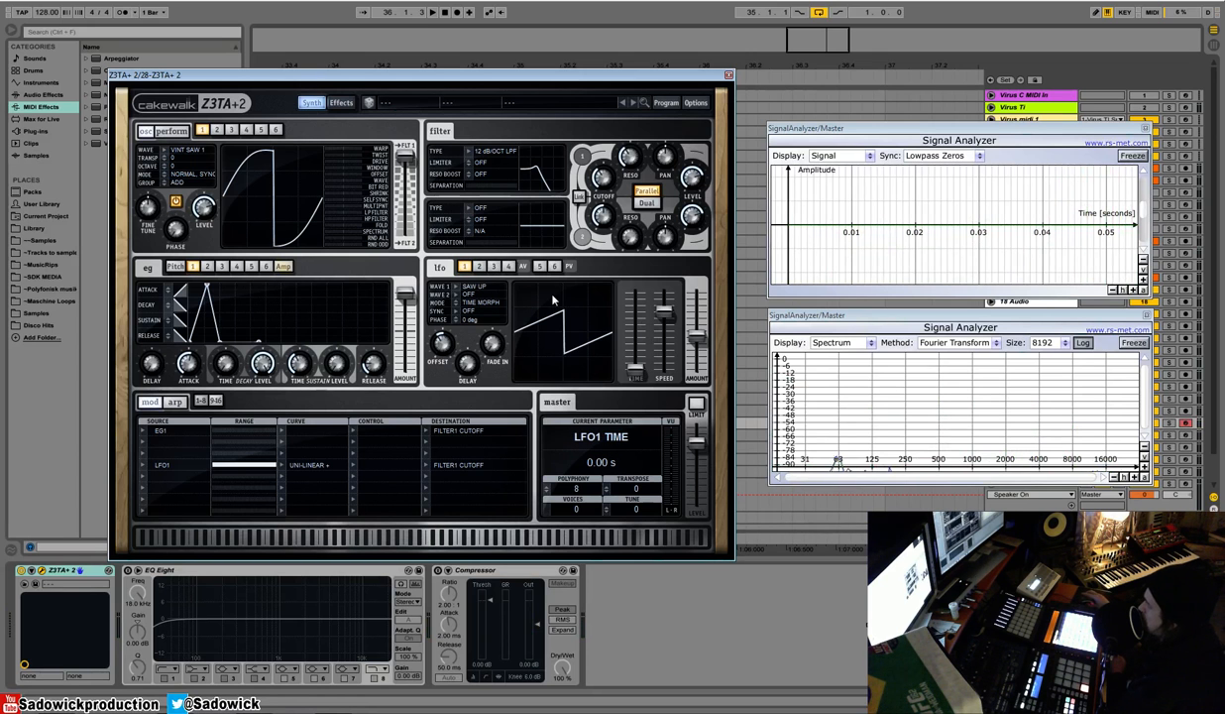
pyautogui.moveTo(543, 335)
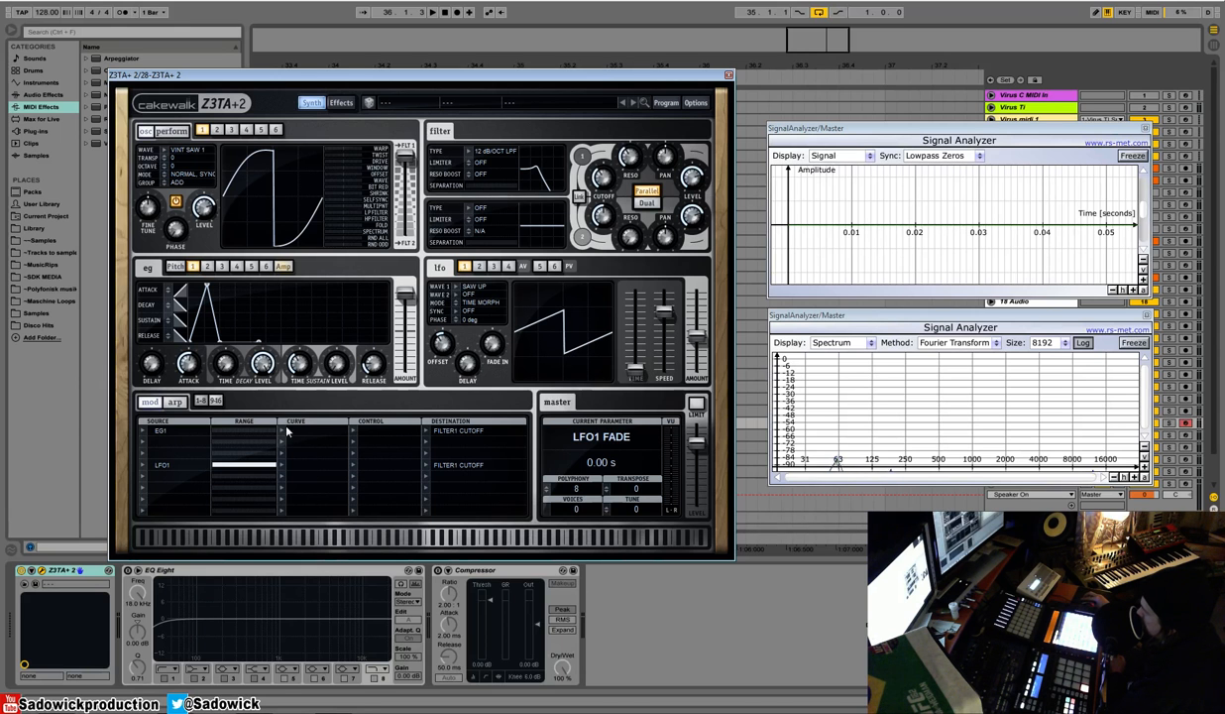
pyautogui.moveTo(411, 534)
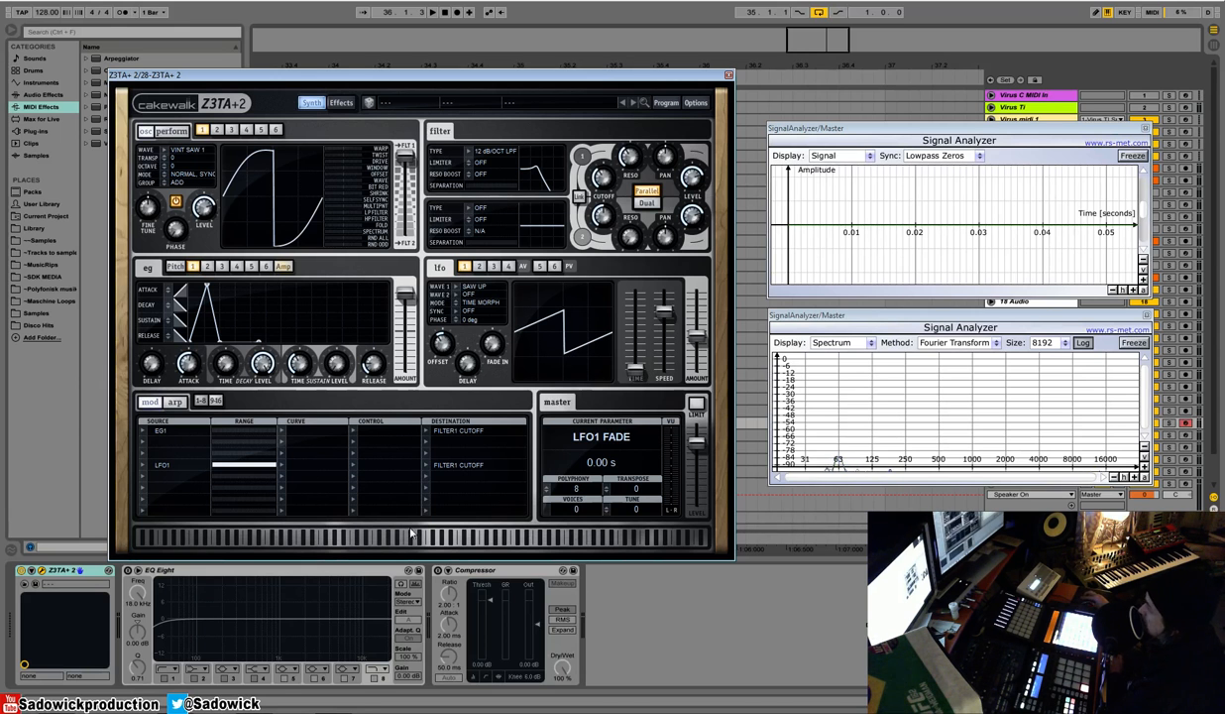
# - In the next mod slot, route LFO 2 to LFO1 Speed and lower the Range
pyautogui.click(238, 464)
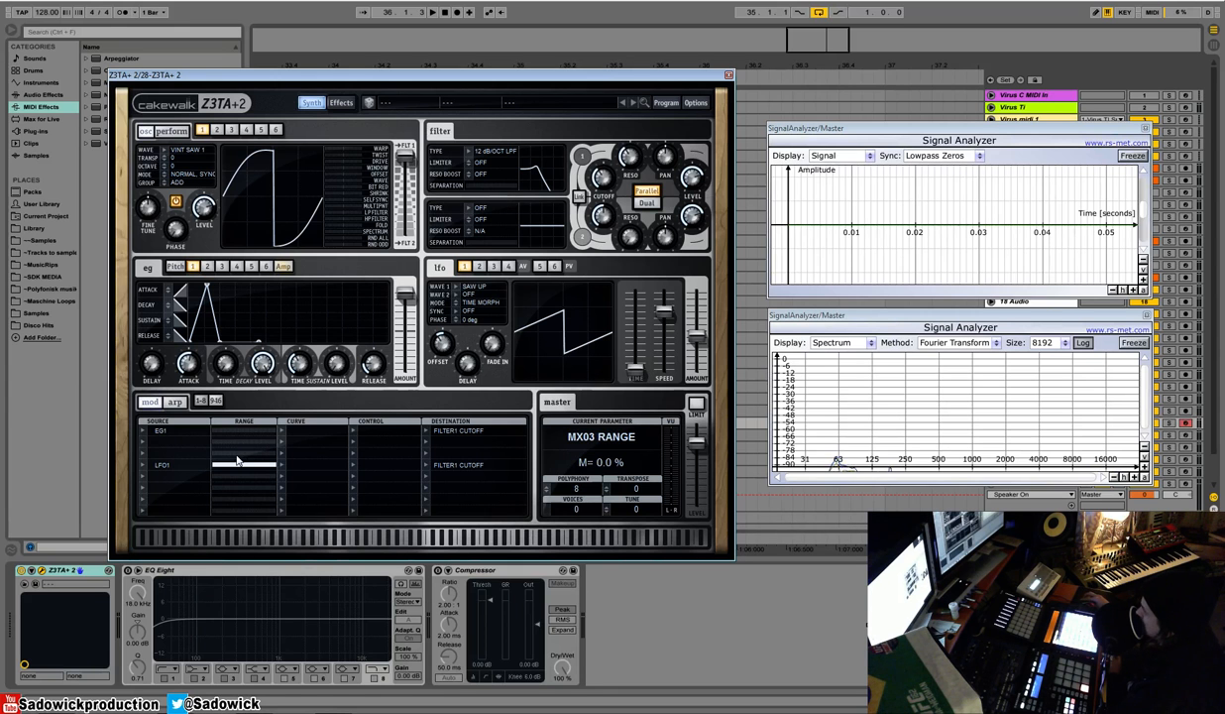
pyautogui.moveTo(155, 460)
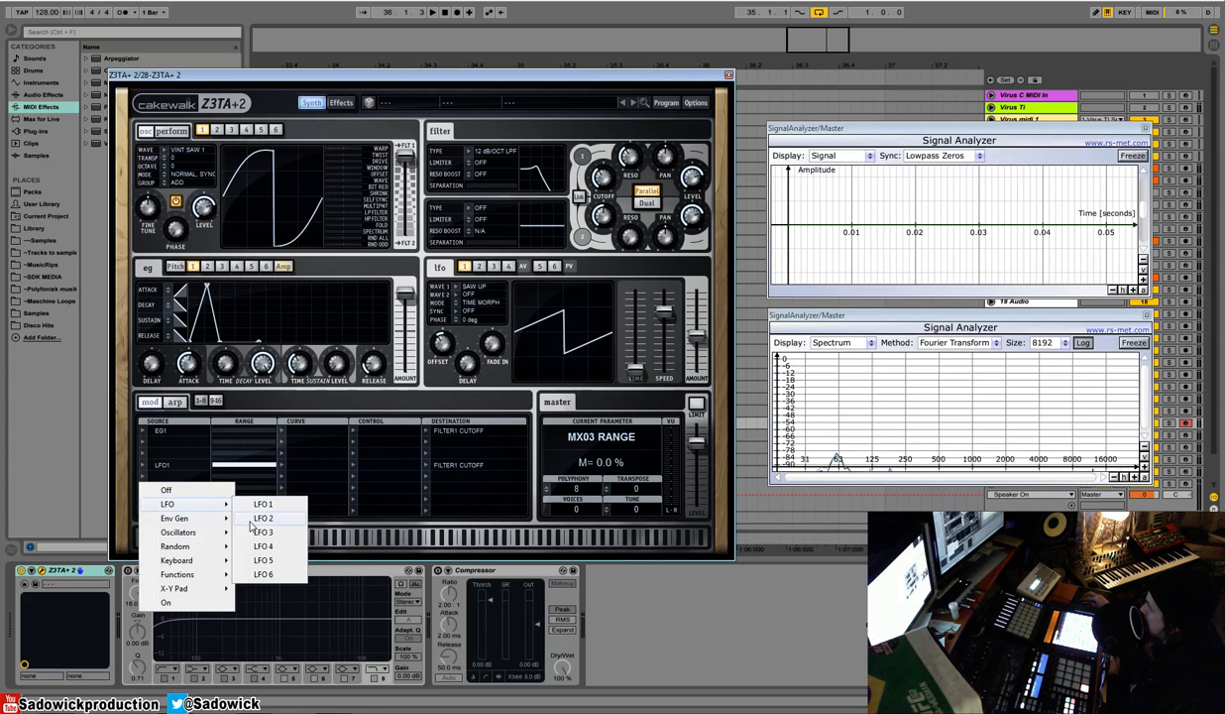
pyautogui.click(263, 517)
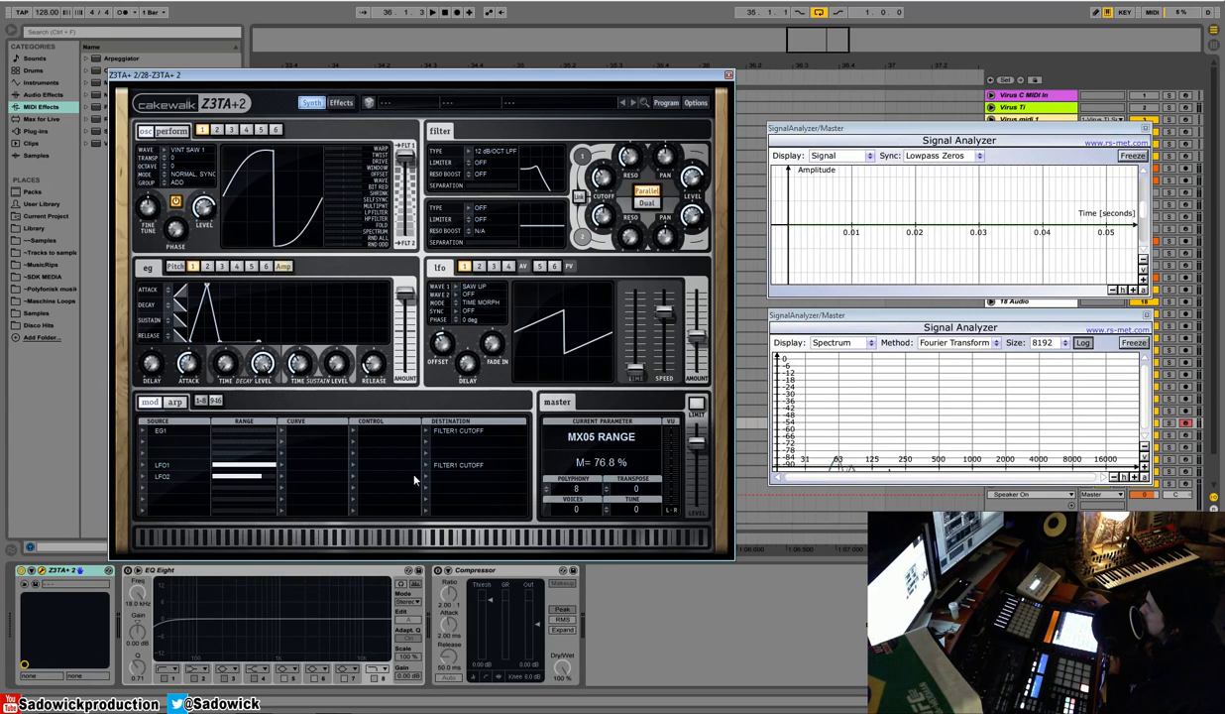
pyautogui.click(458, 476)
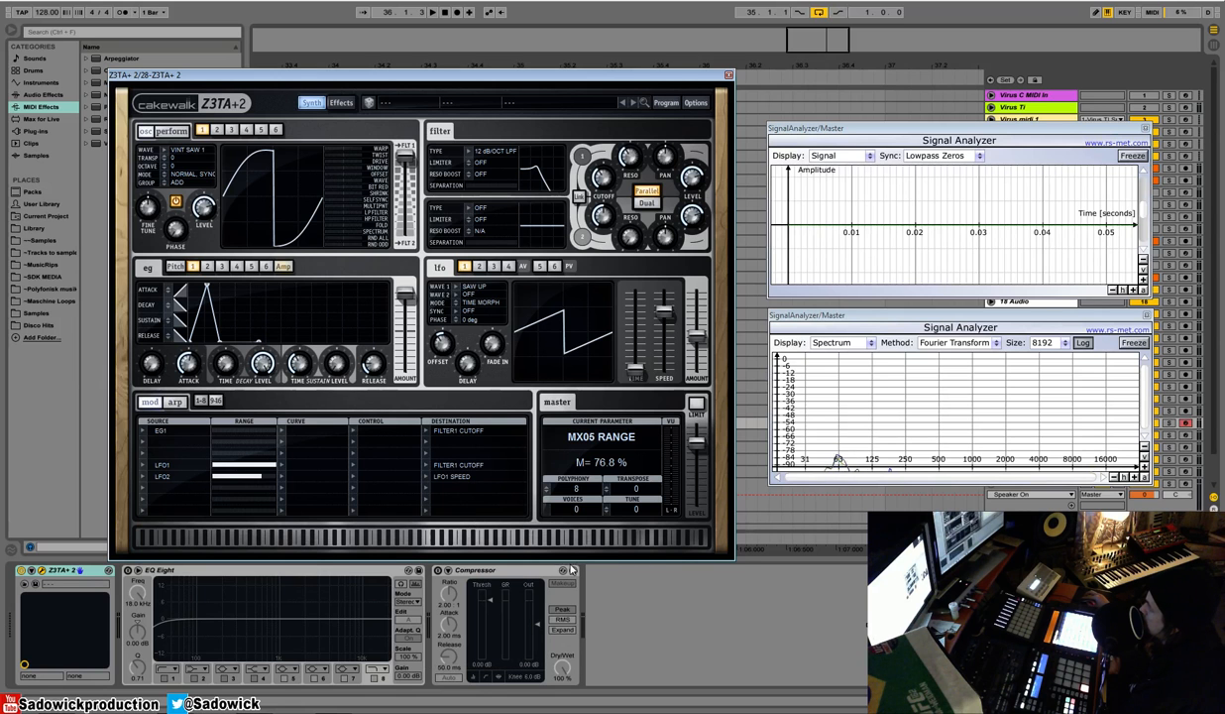
pyautogui.moveTo(257, 477); pyautogui.dragTo(226, 477)
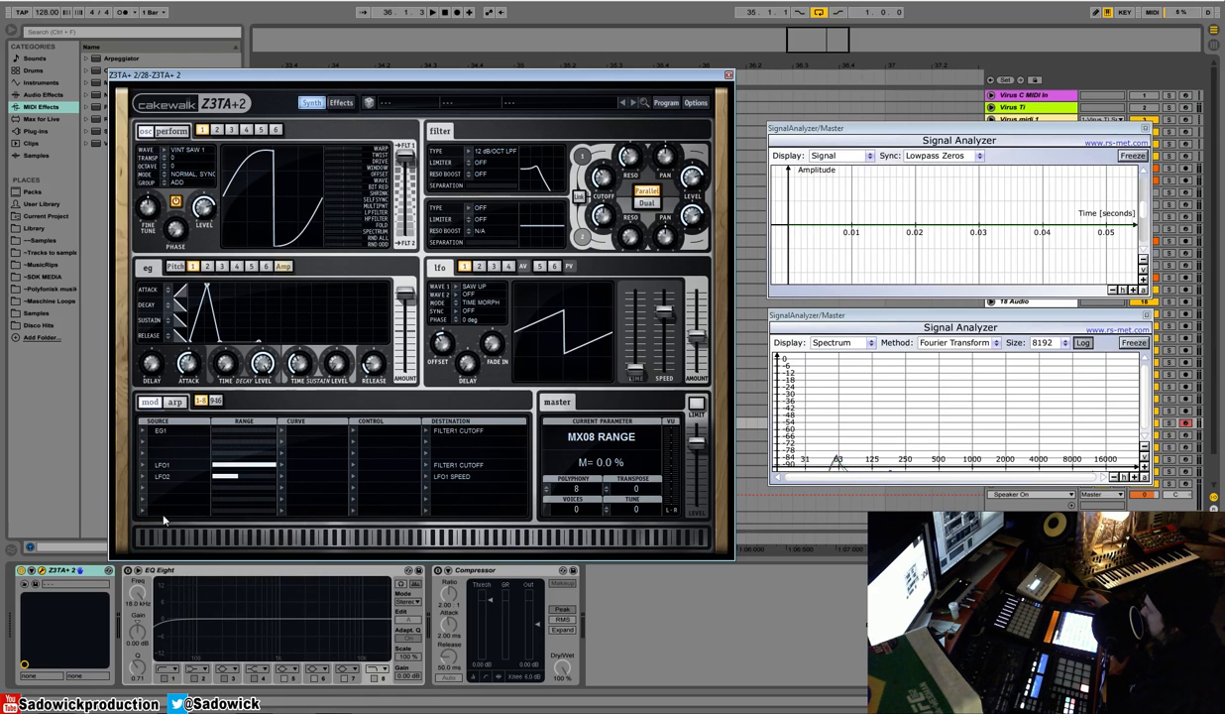
# - Open another empty mod slot's Source menu to browse the oscillator sources
pyautogui.click(164, 430)
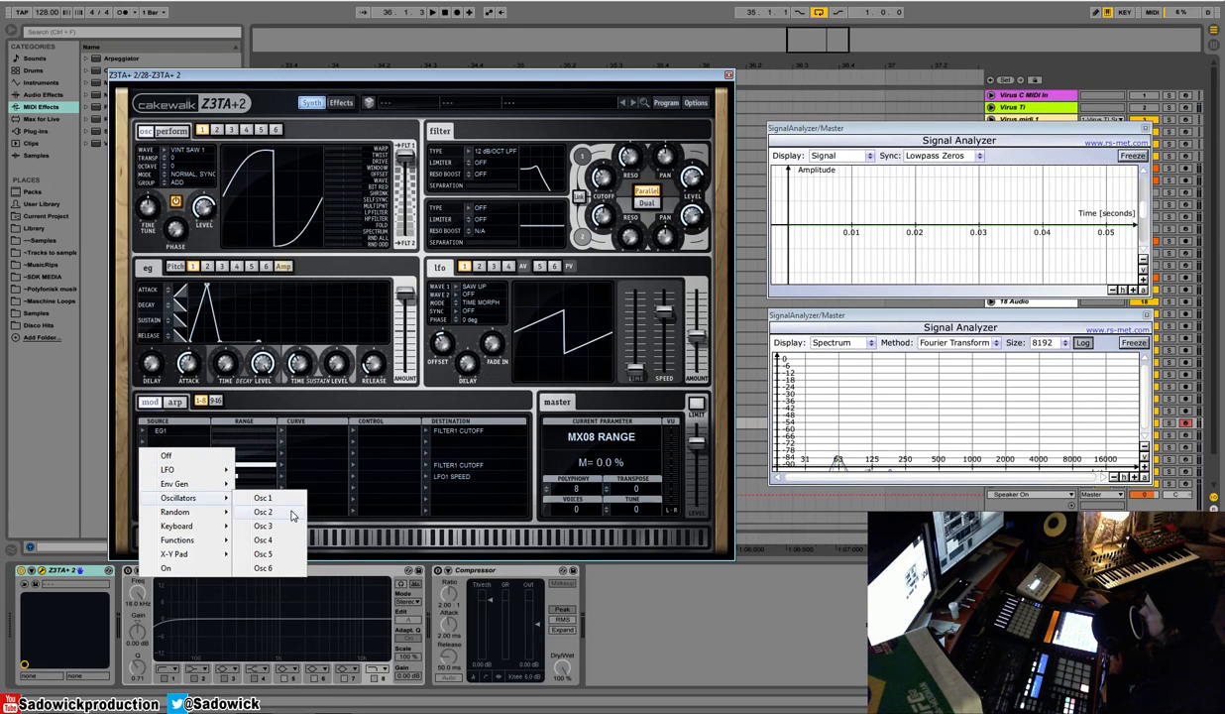
pyautogui.moveTo(176, 511)
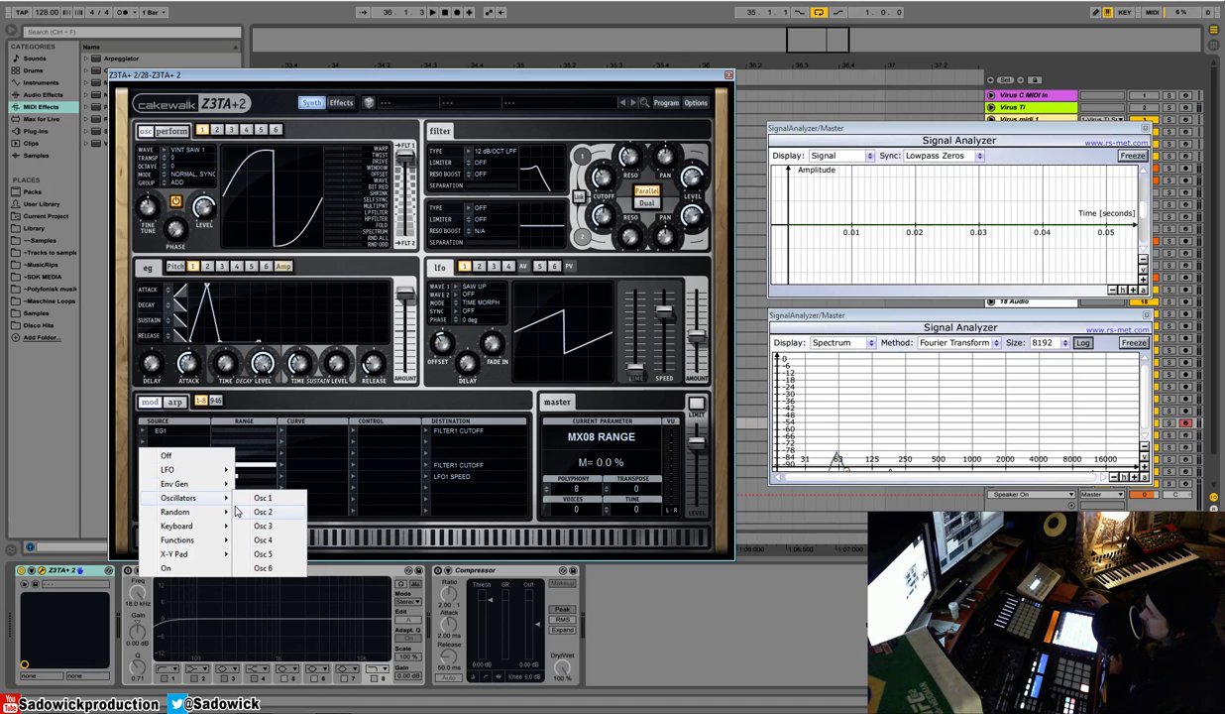
pyautogui.moveTo(466, 198)
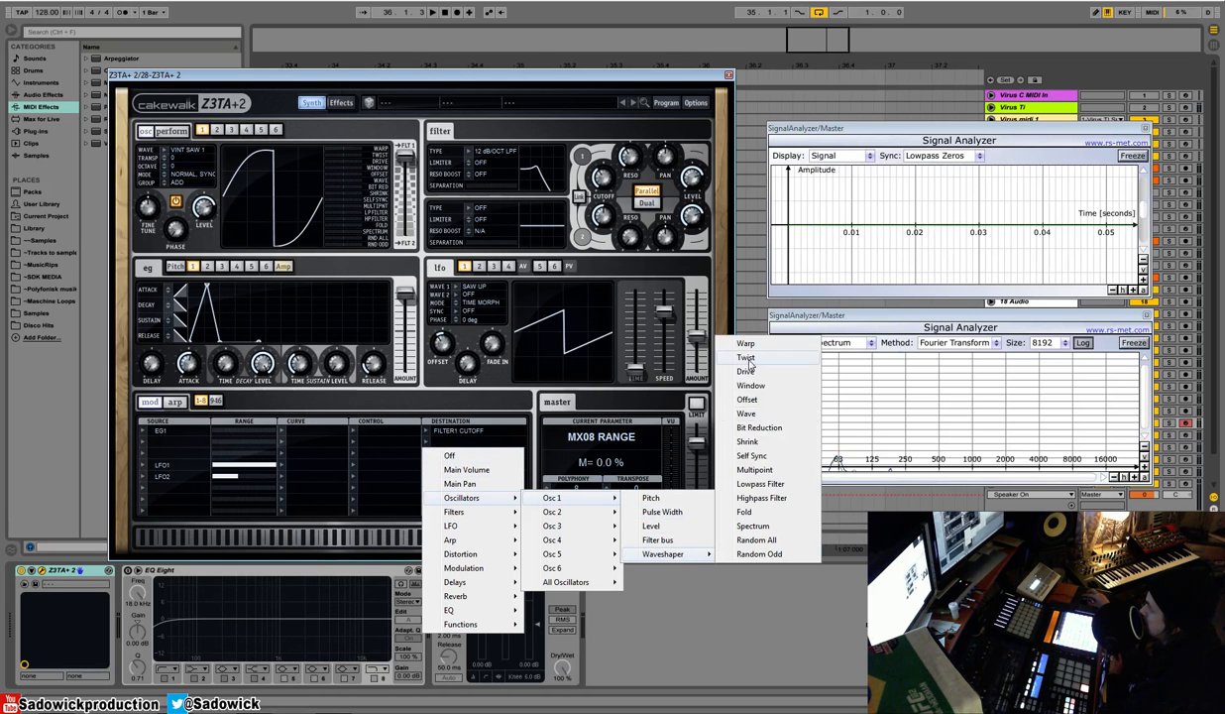
pyautogui.moveTo(756, 443)
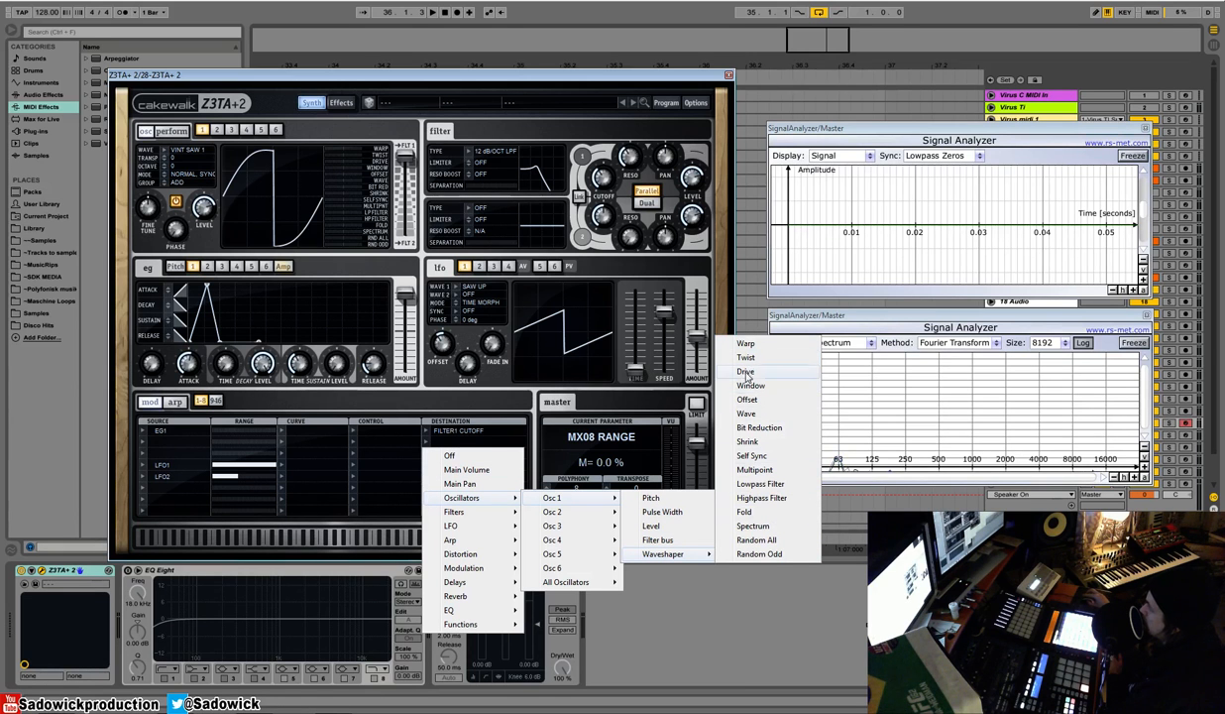
pyautogui.moveTo(751, 497)
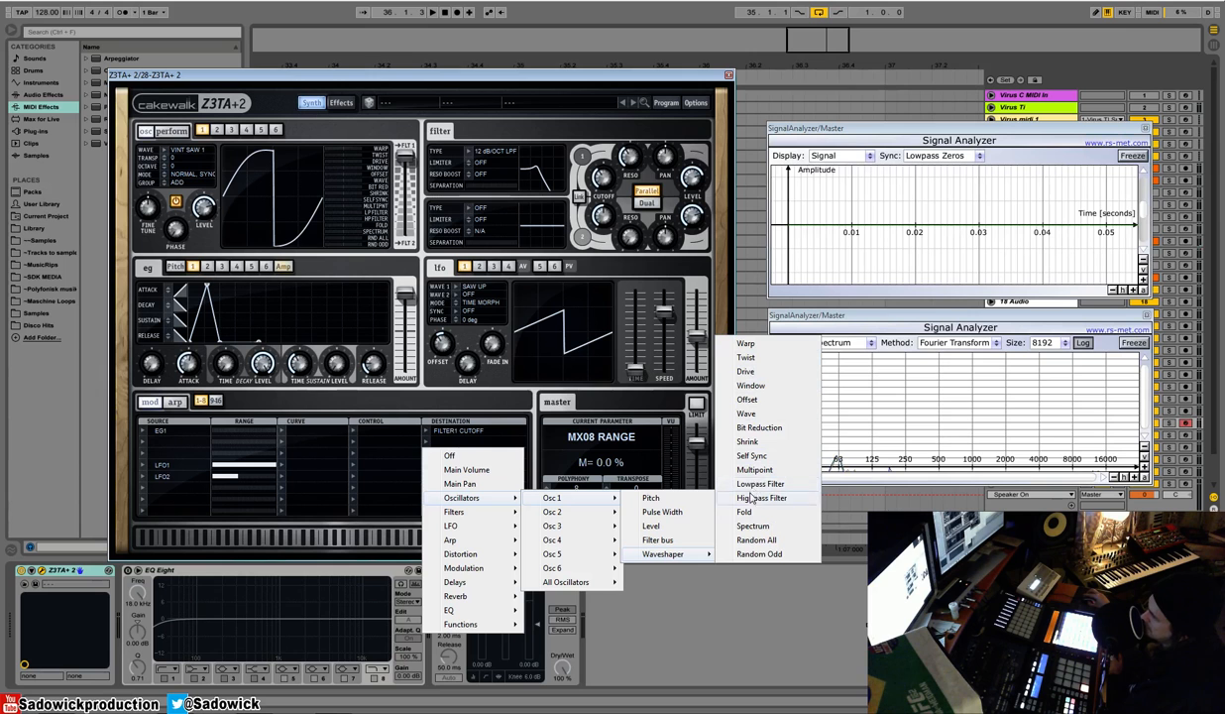